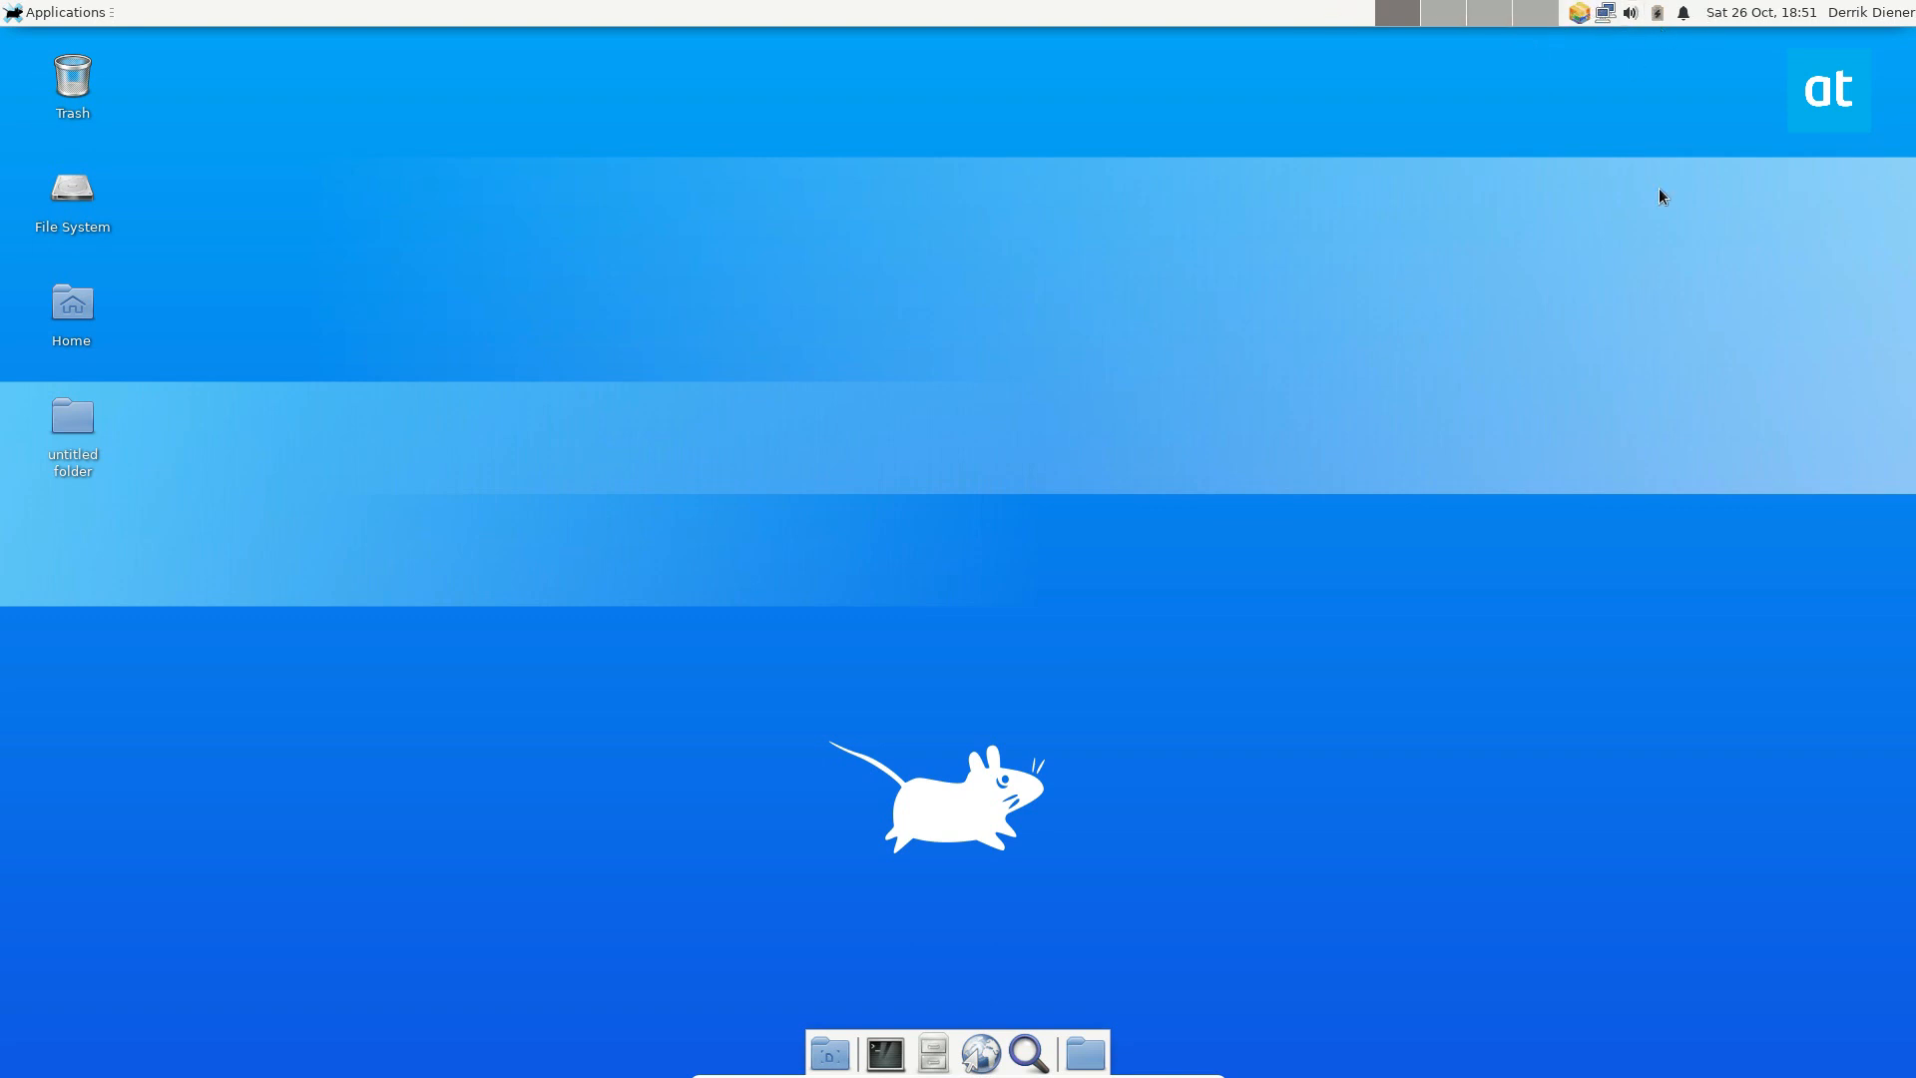
mouse_move(1311, 10)
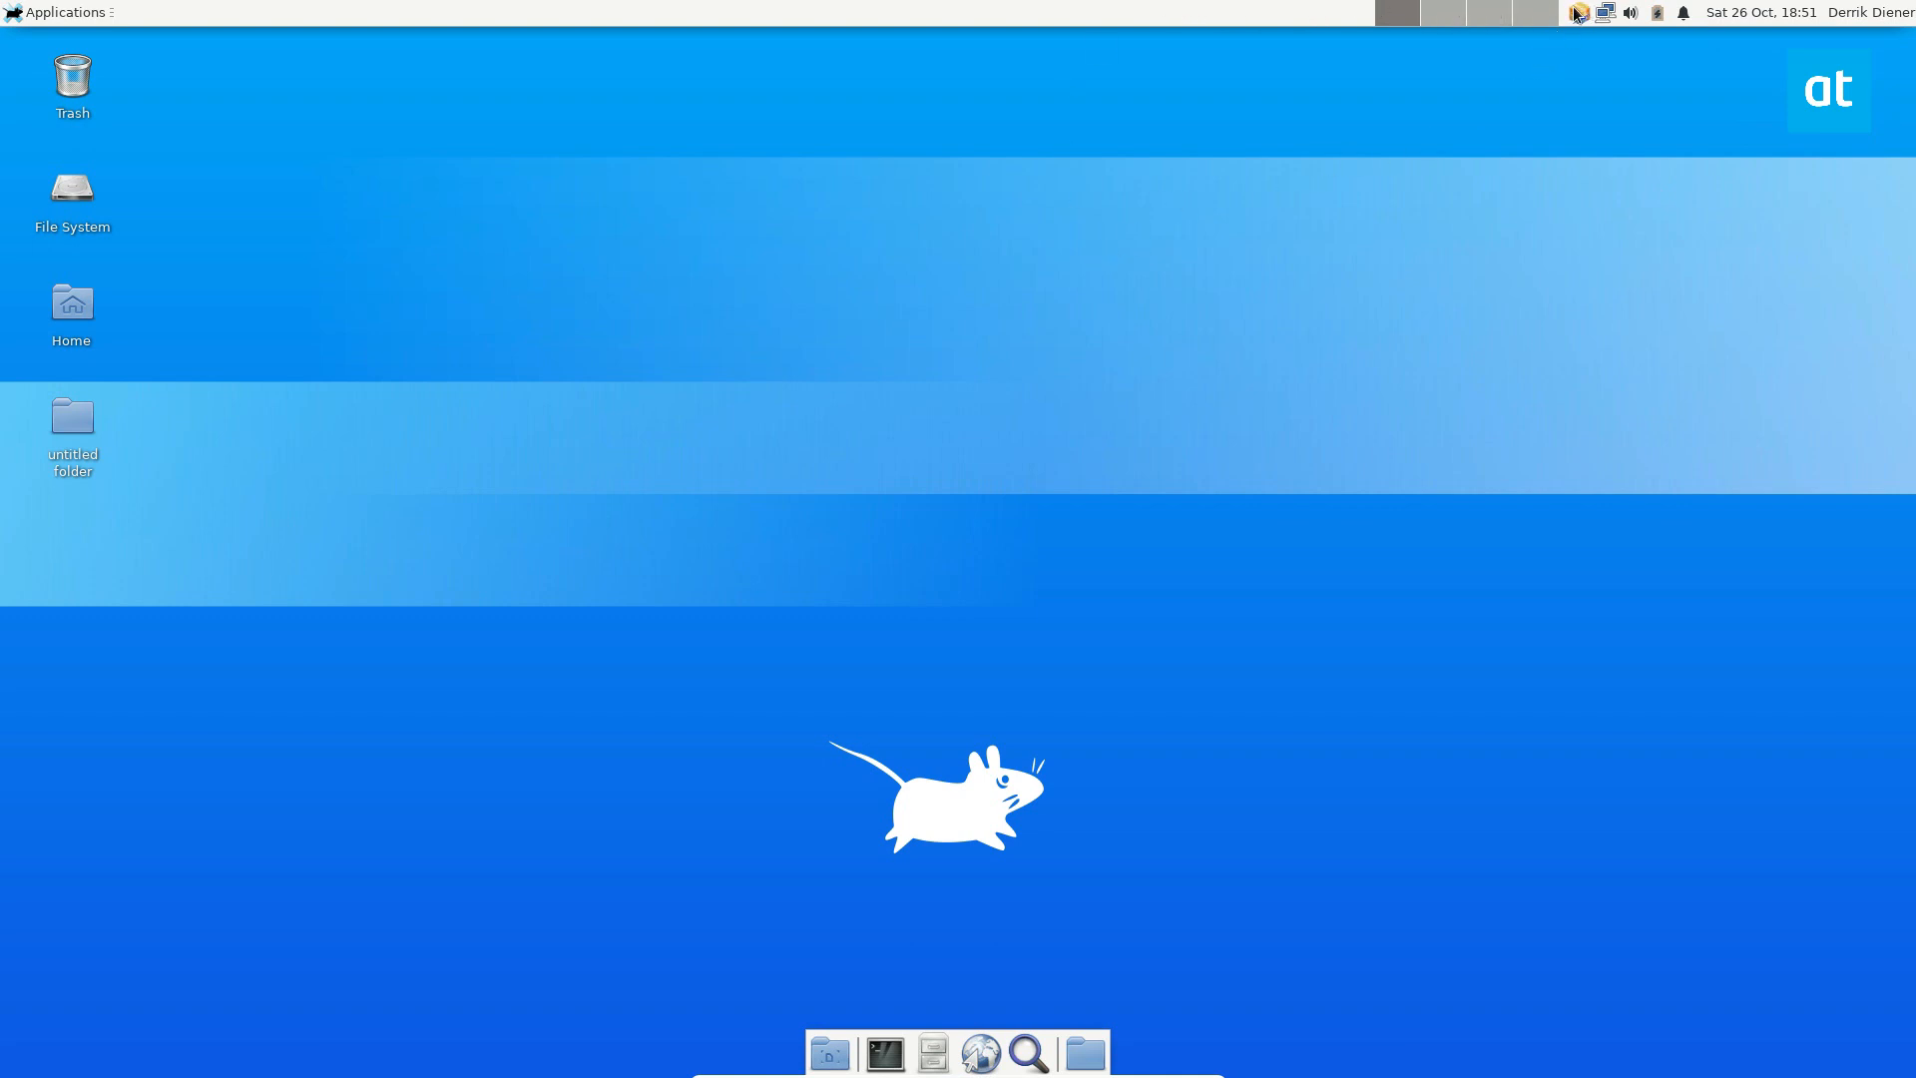
mouse_move(1224, 8)
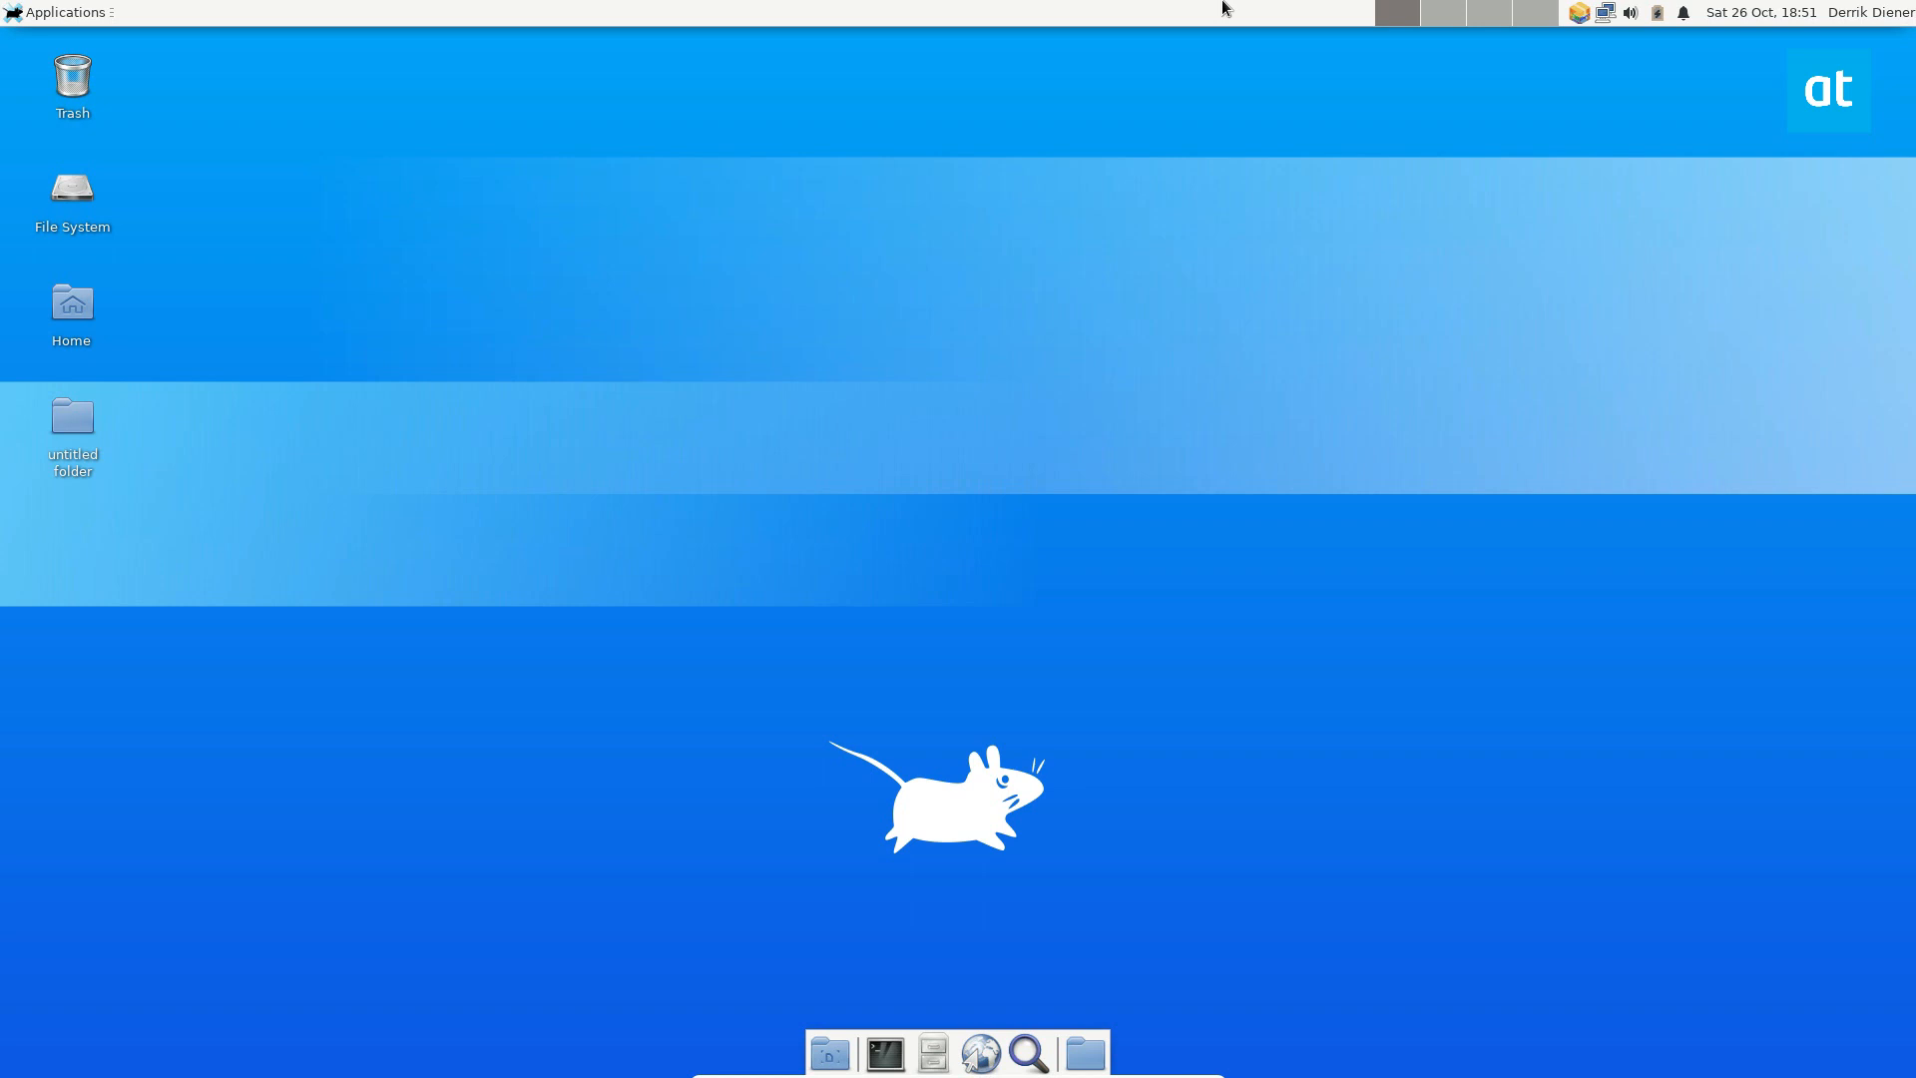
mouse_move(523, 34)
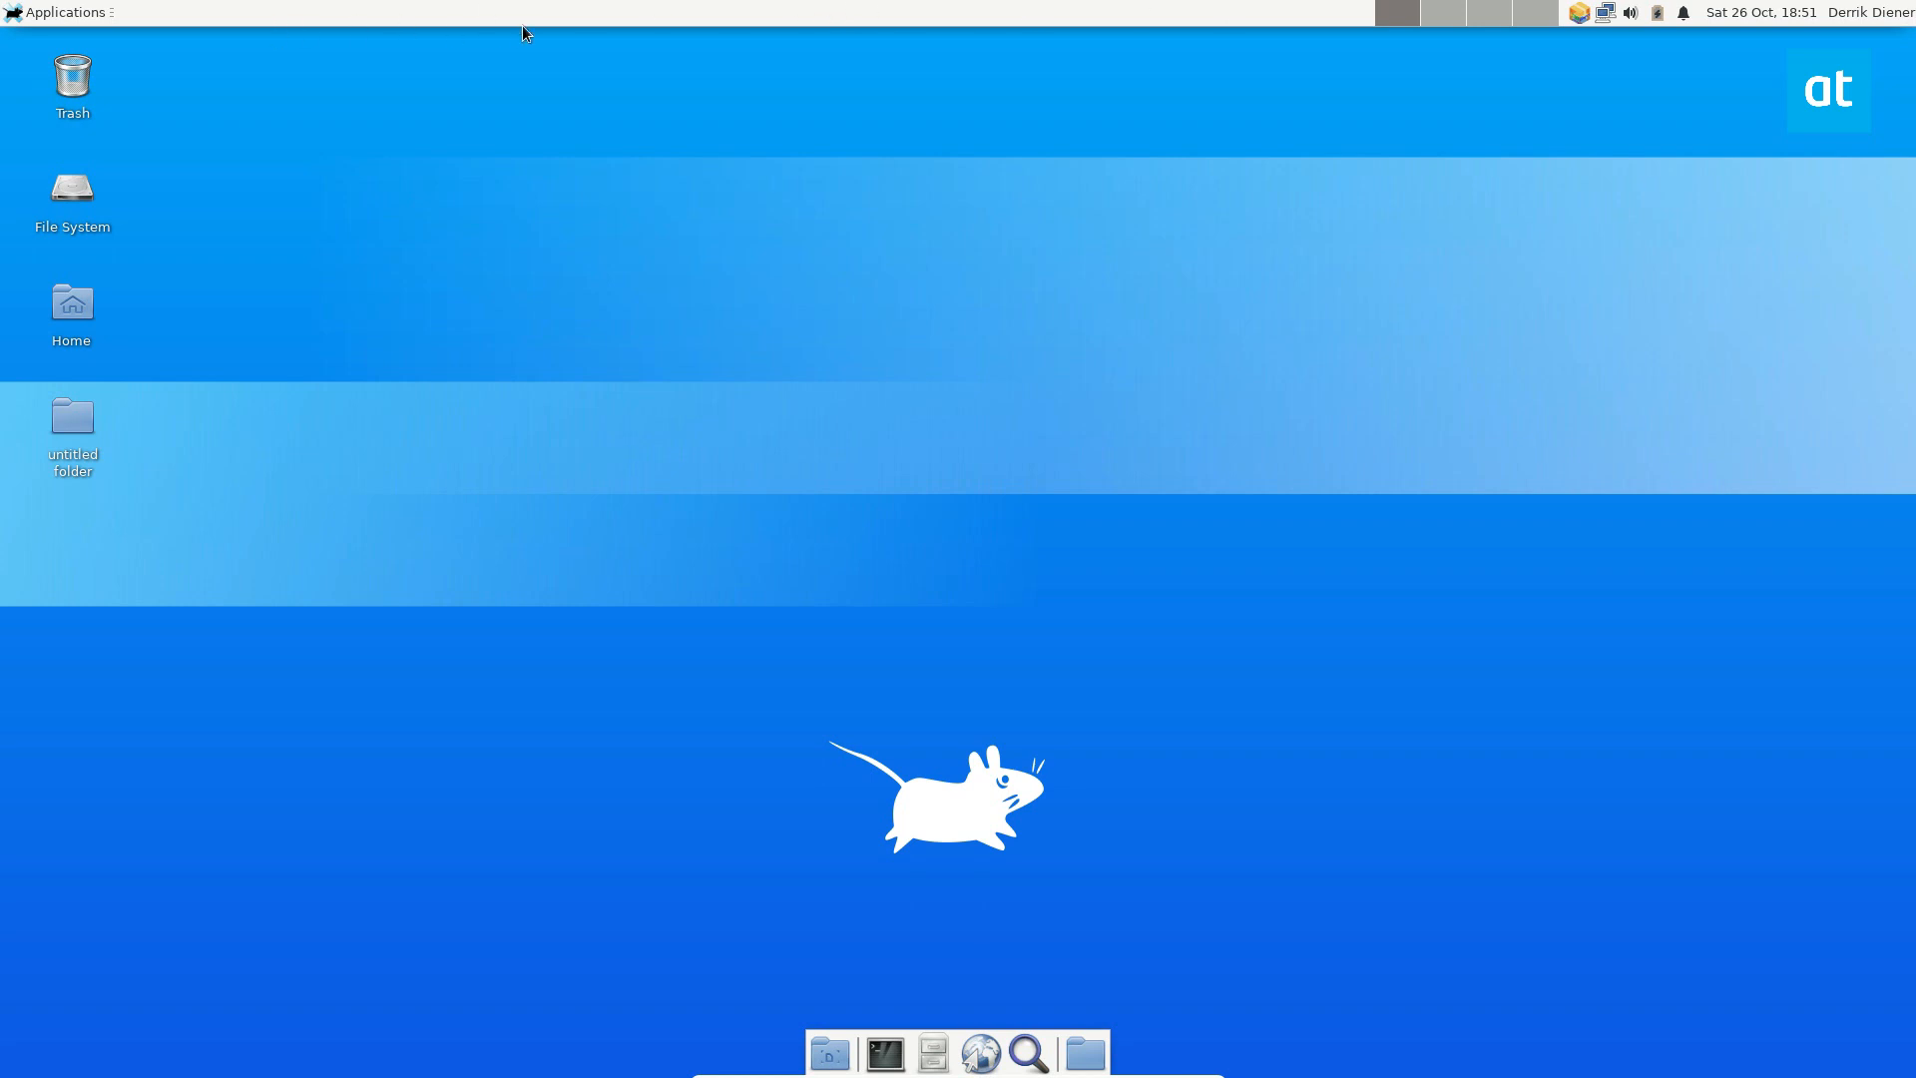
mouse_move(756, 12)
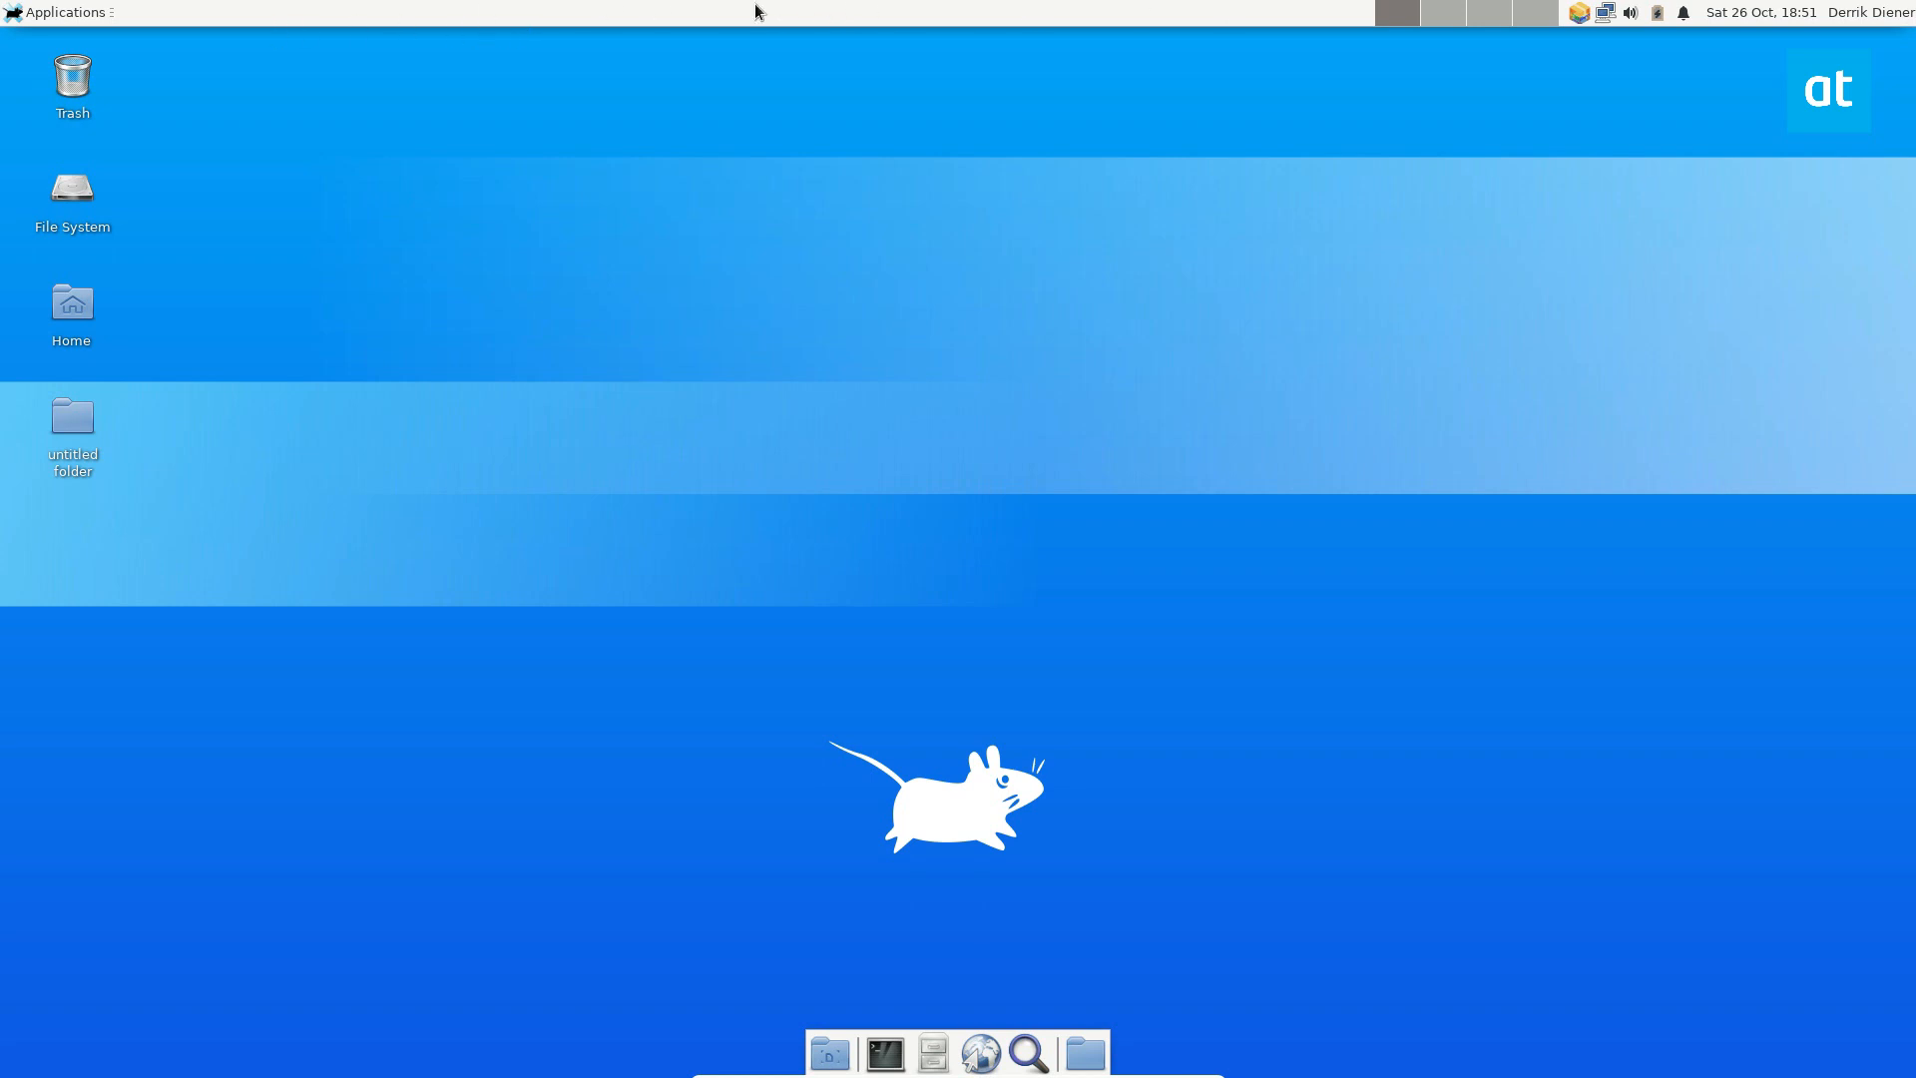
Open Panel Preferences for the top panel and show its Items list
right_click(756, 12)
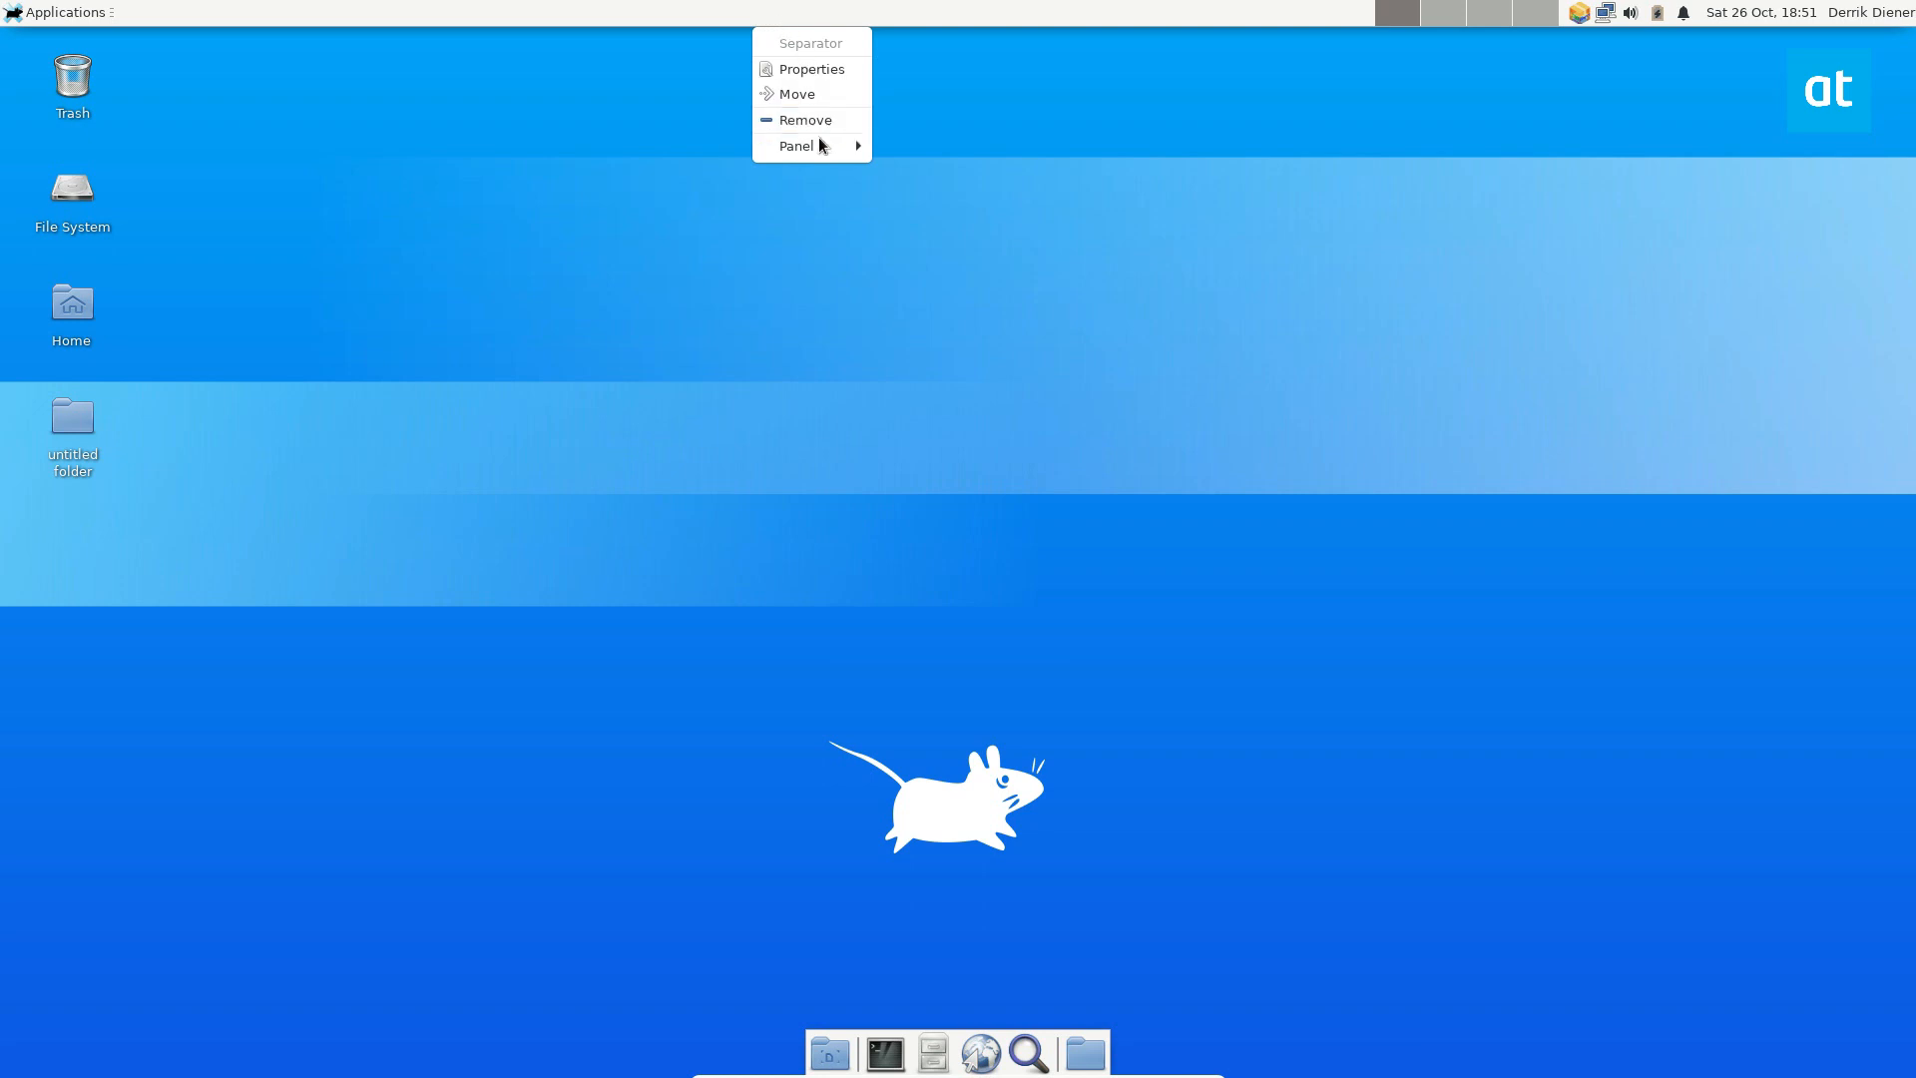
left_click(810, 68)
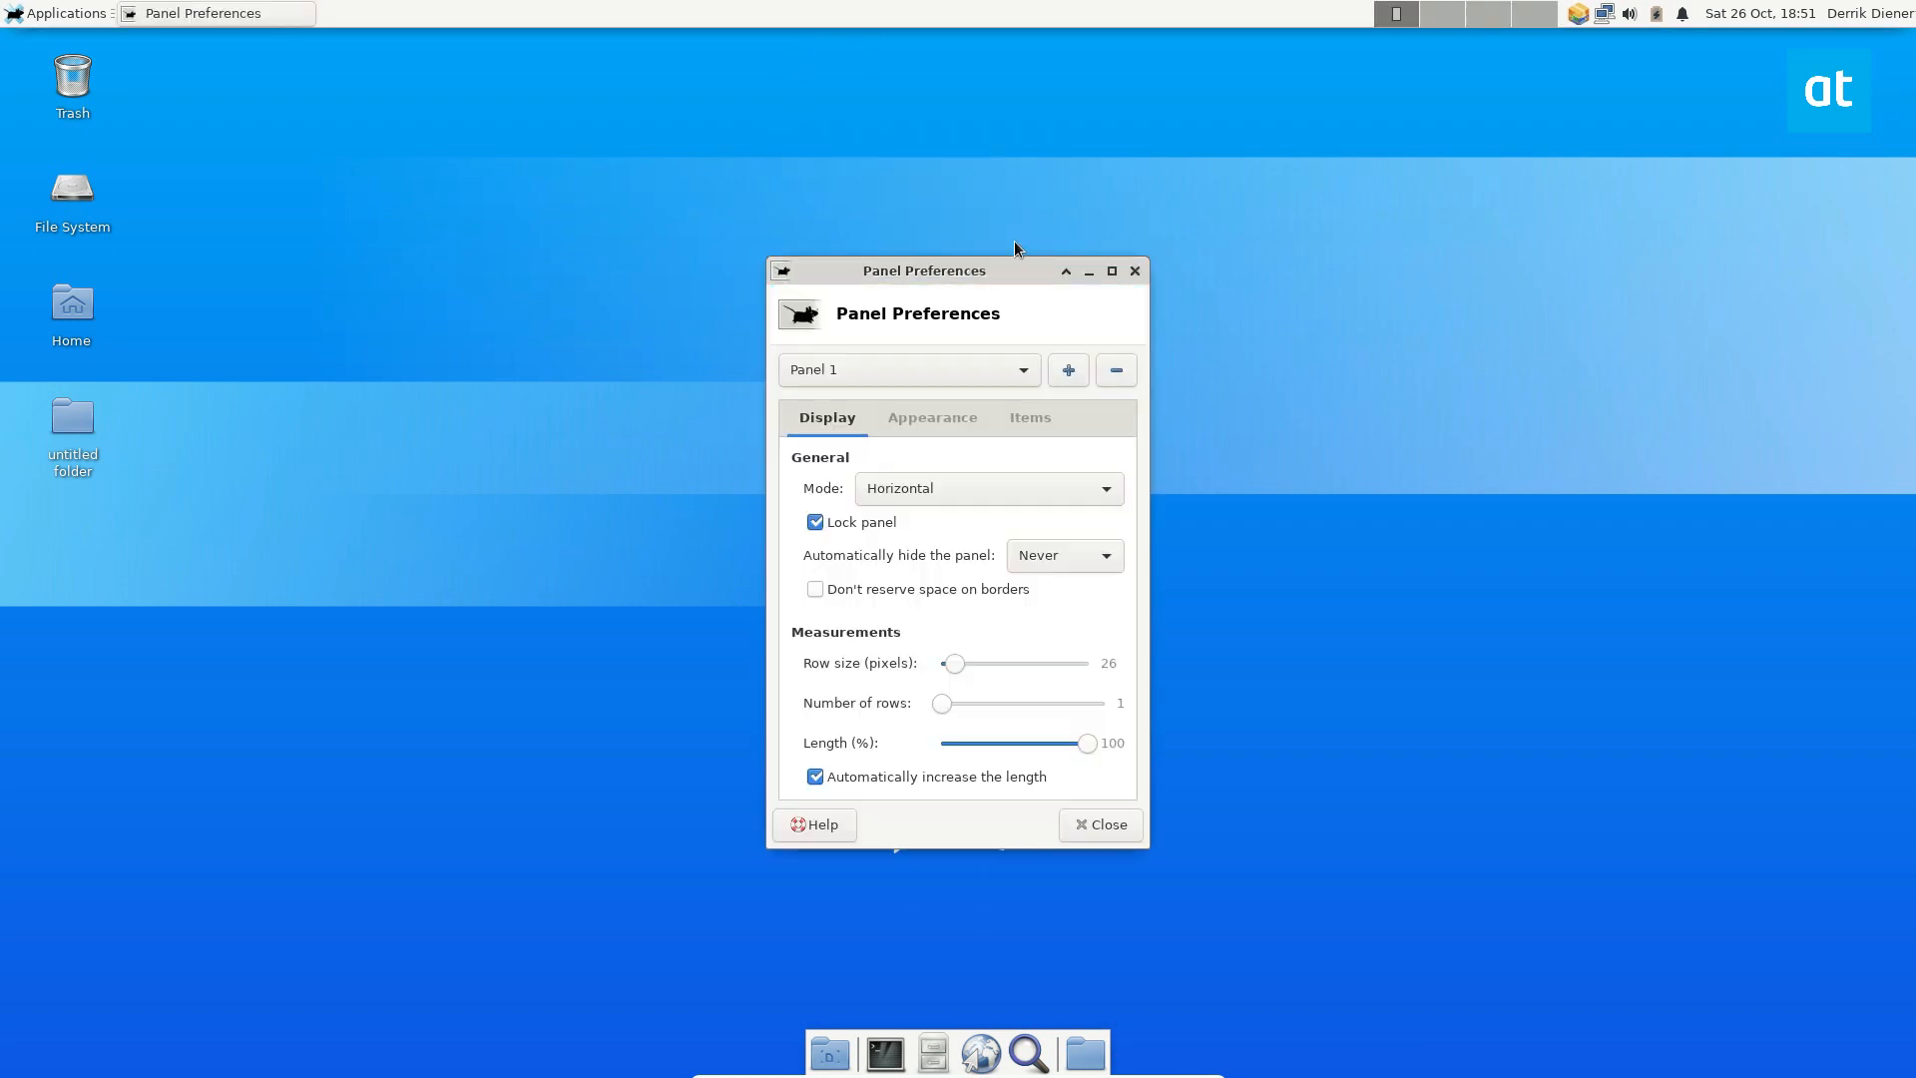
mouse_move(1439, 12)
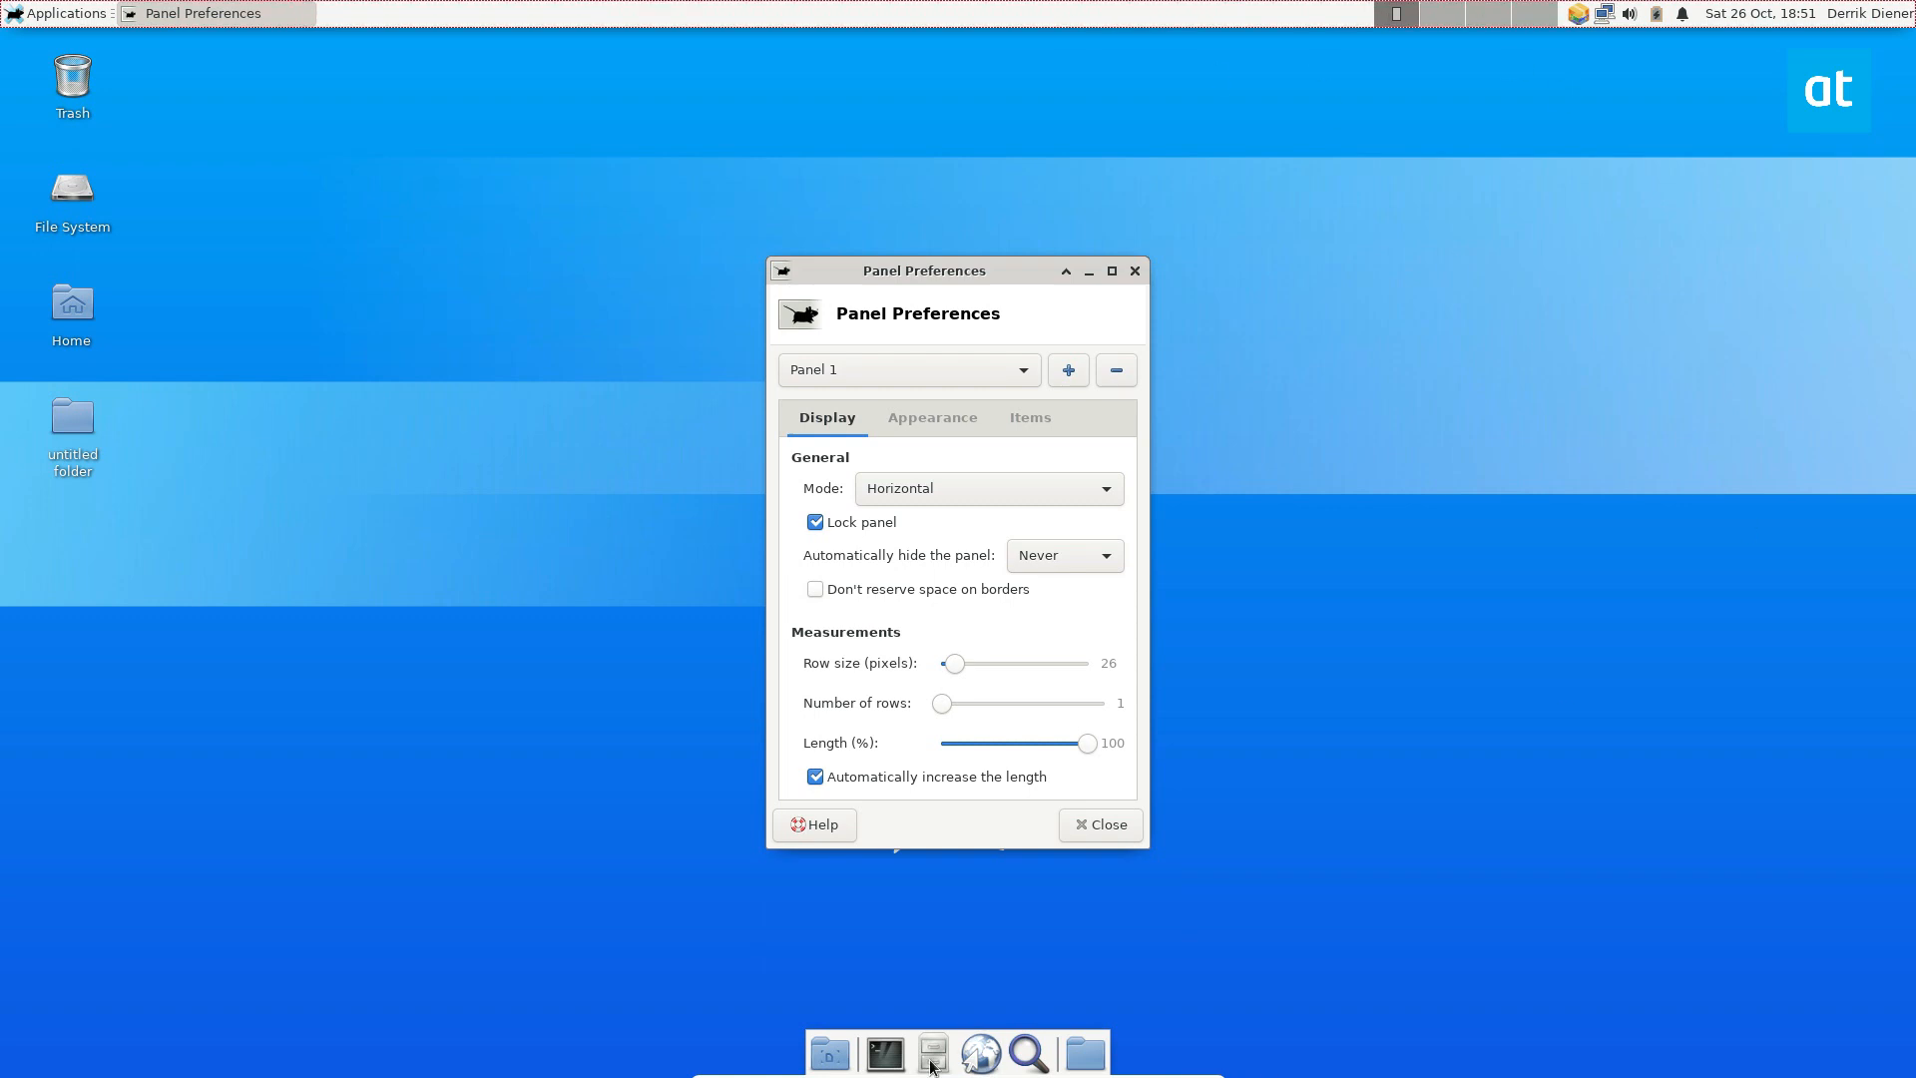
mouse_move(996, 401)
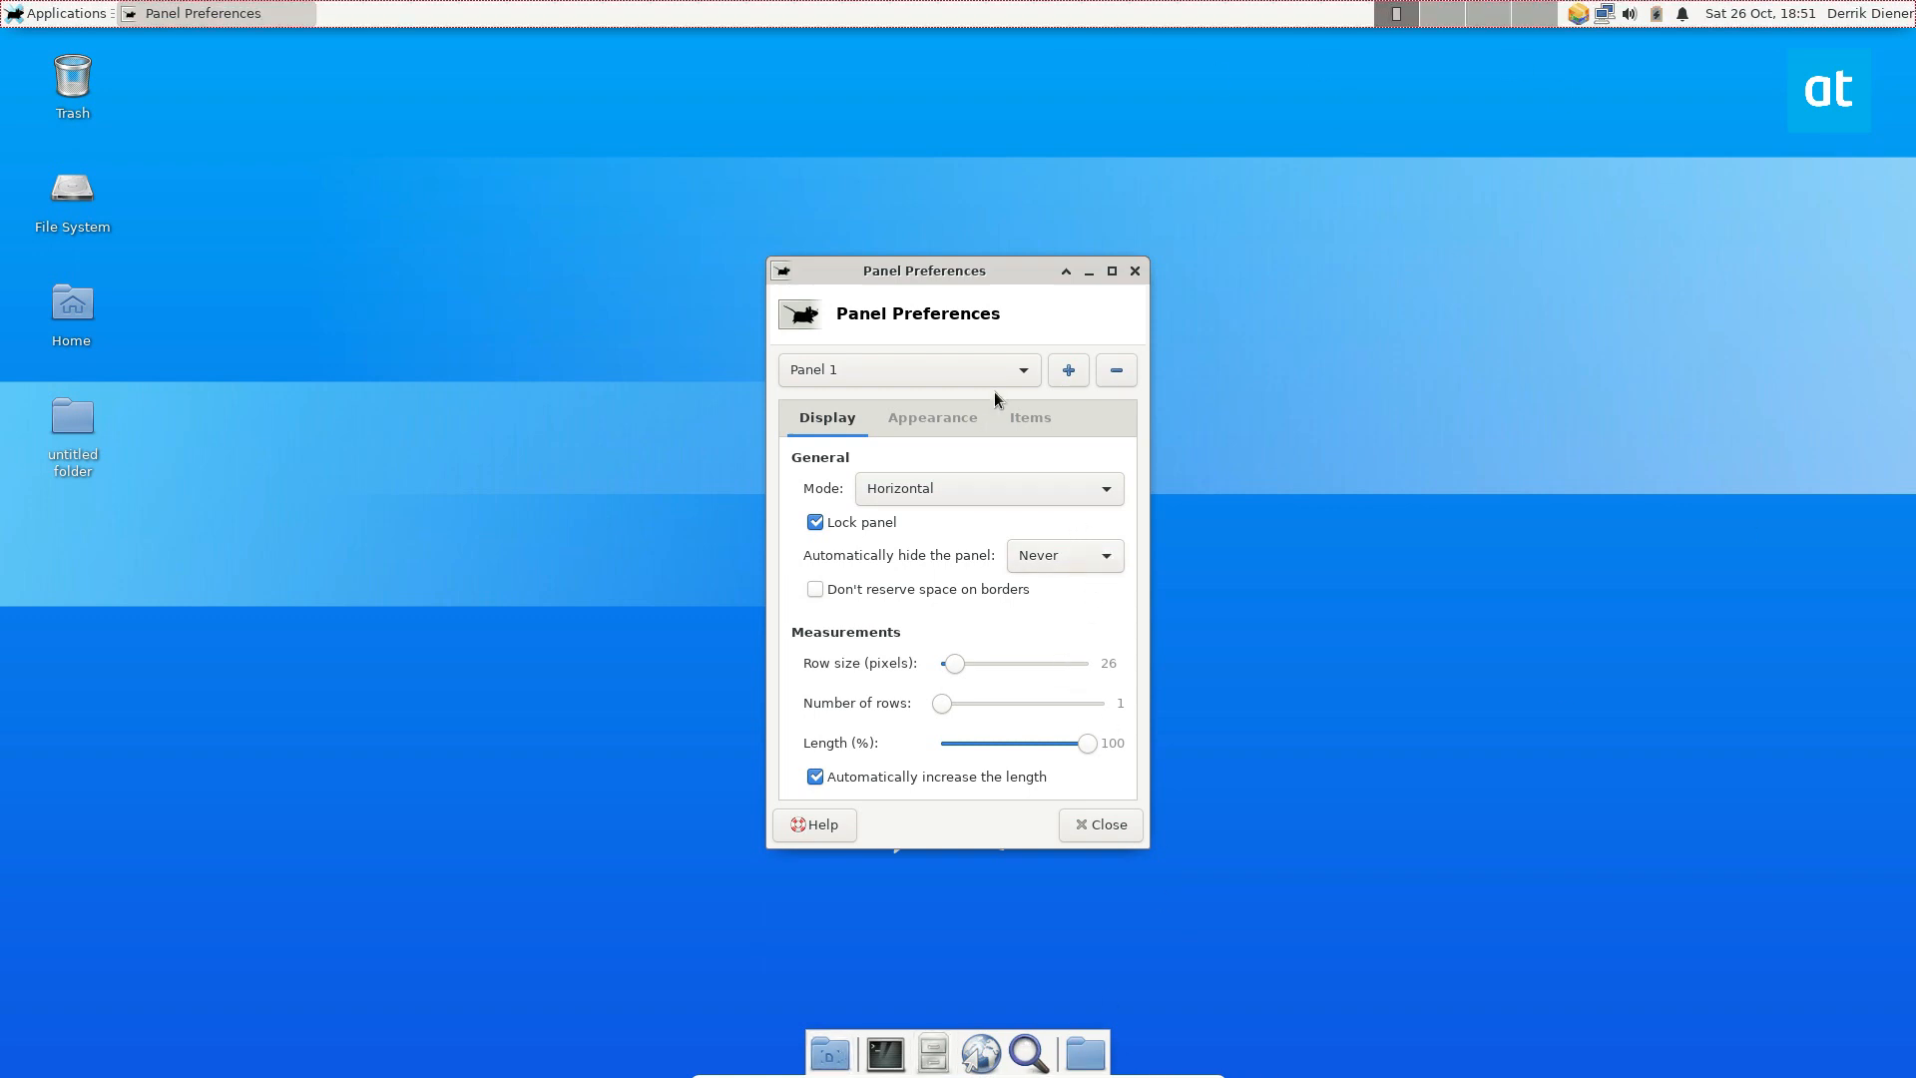
left_click(1030, 417)
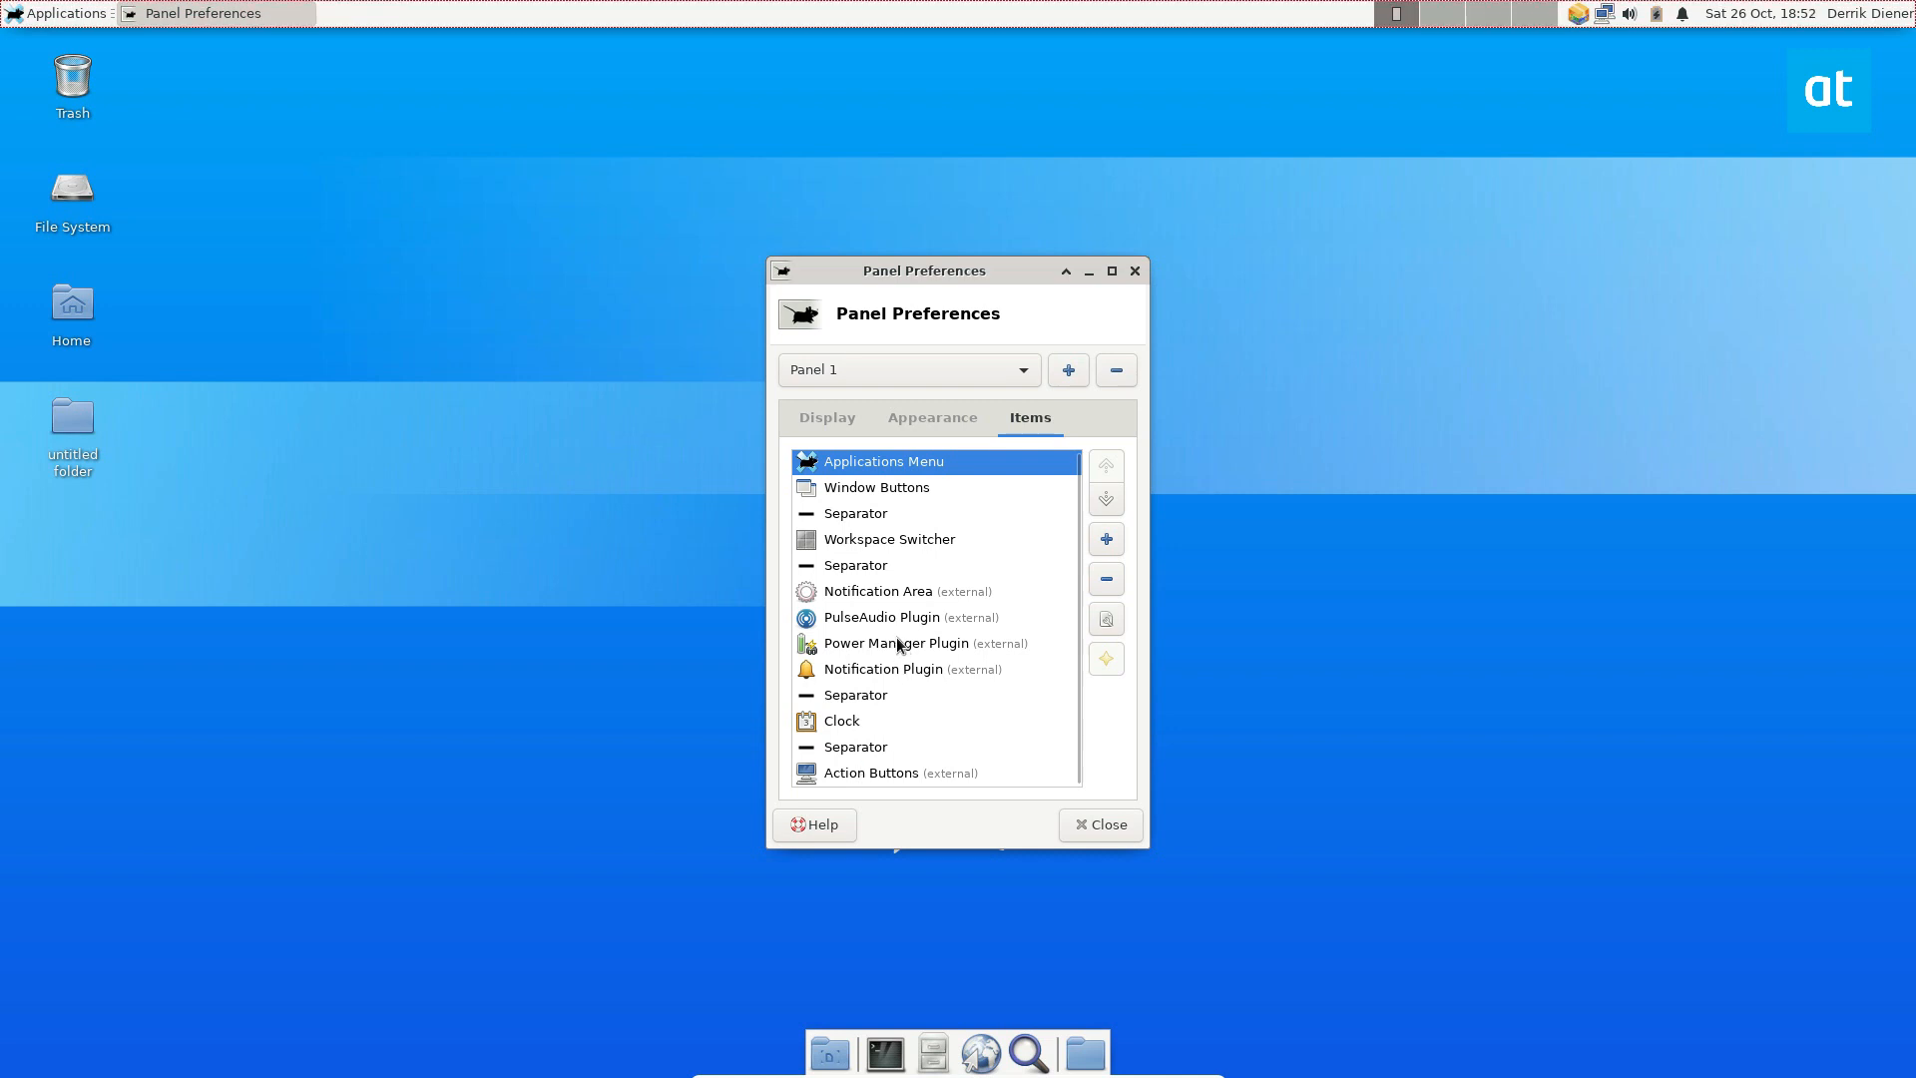
Select the Notification Area item and open its settings with known applications listed
left_click(900, 590)
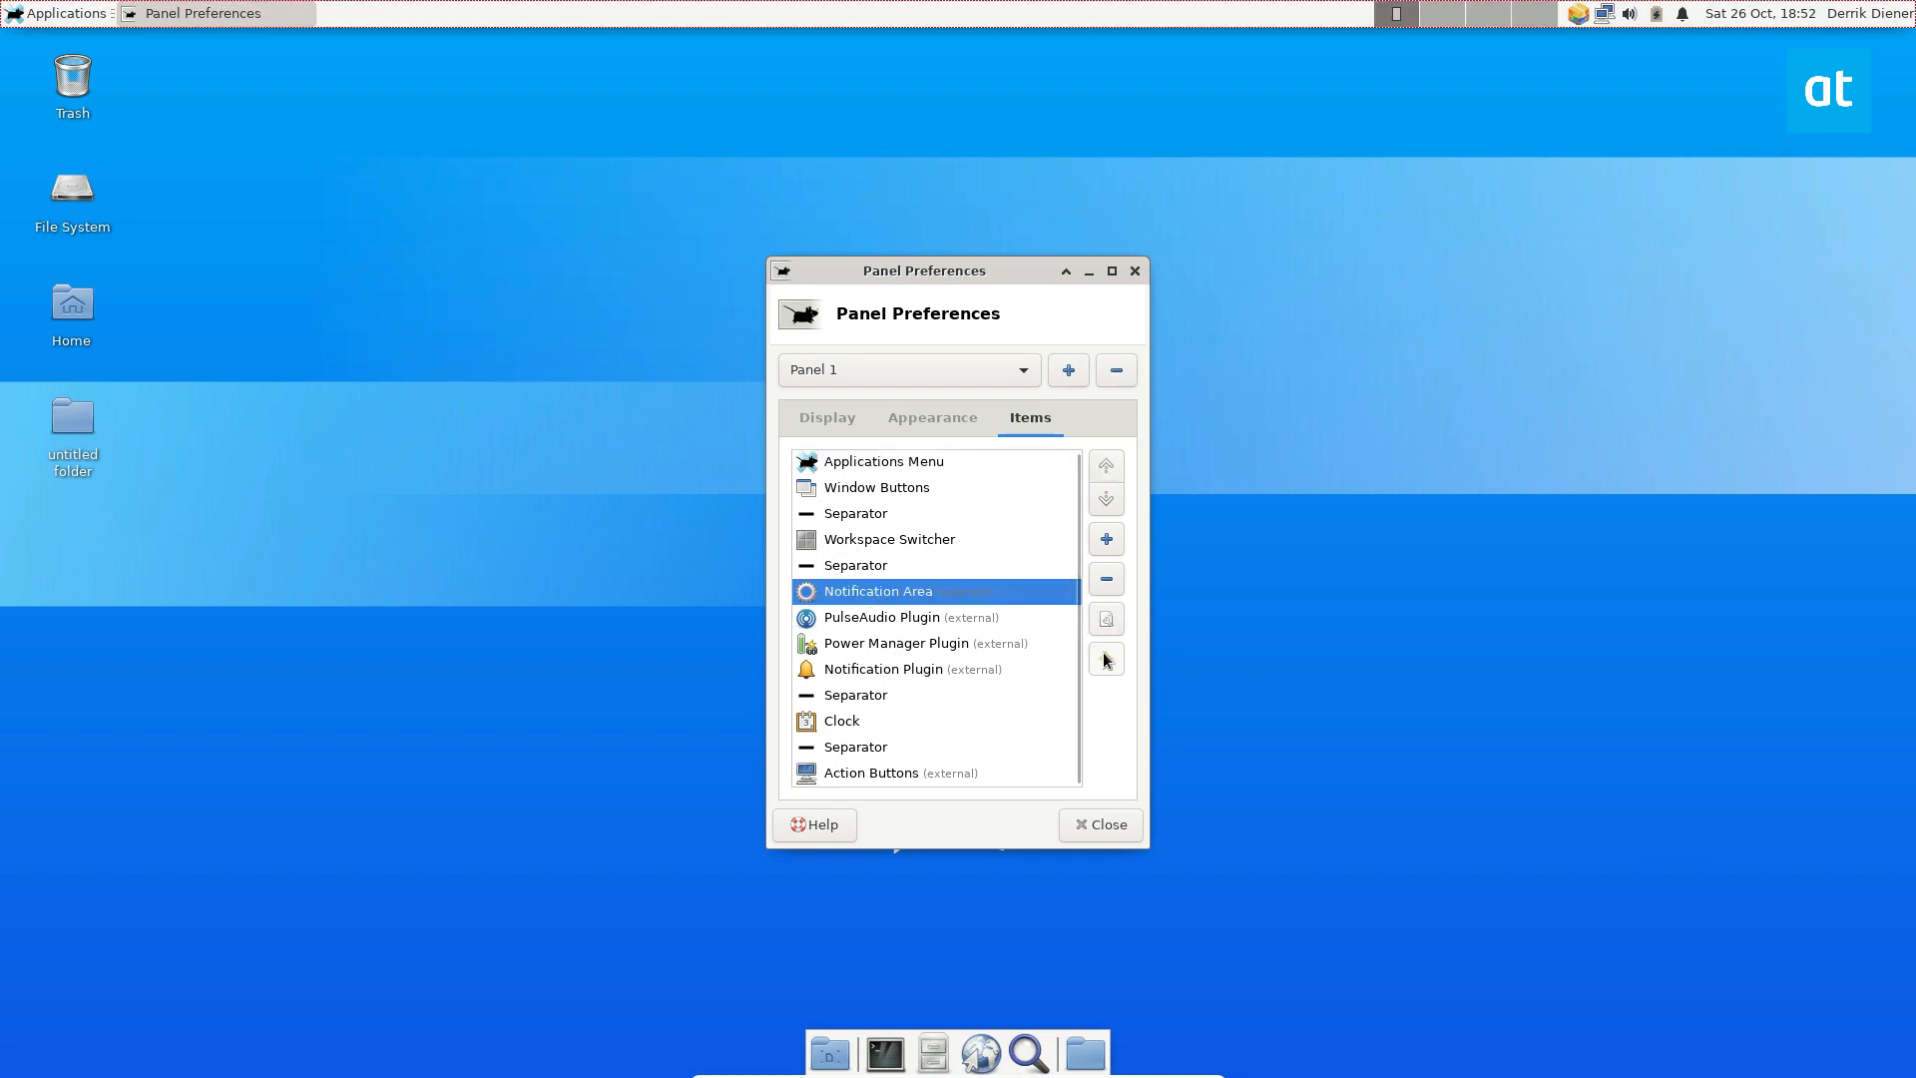
mouse_move(1104, 618)
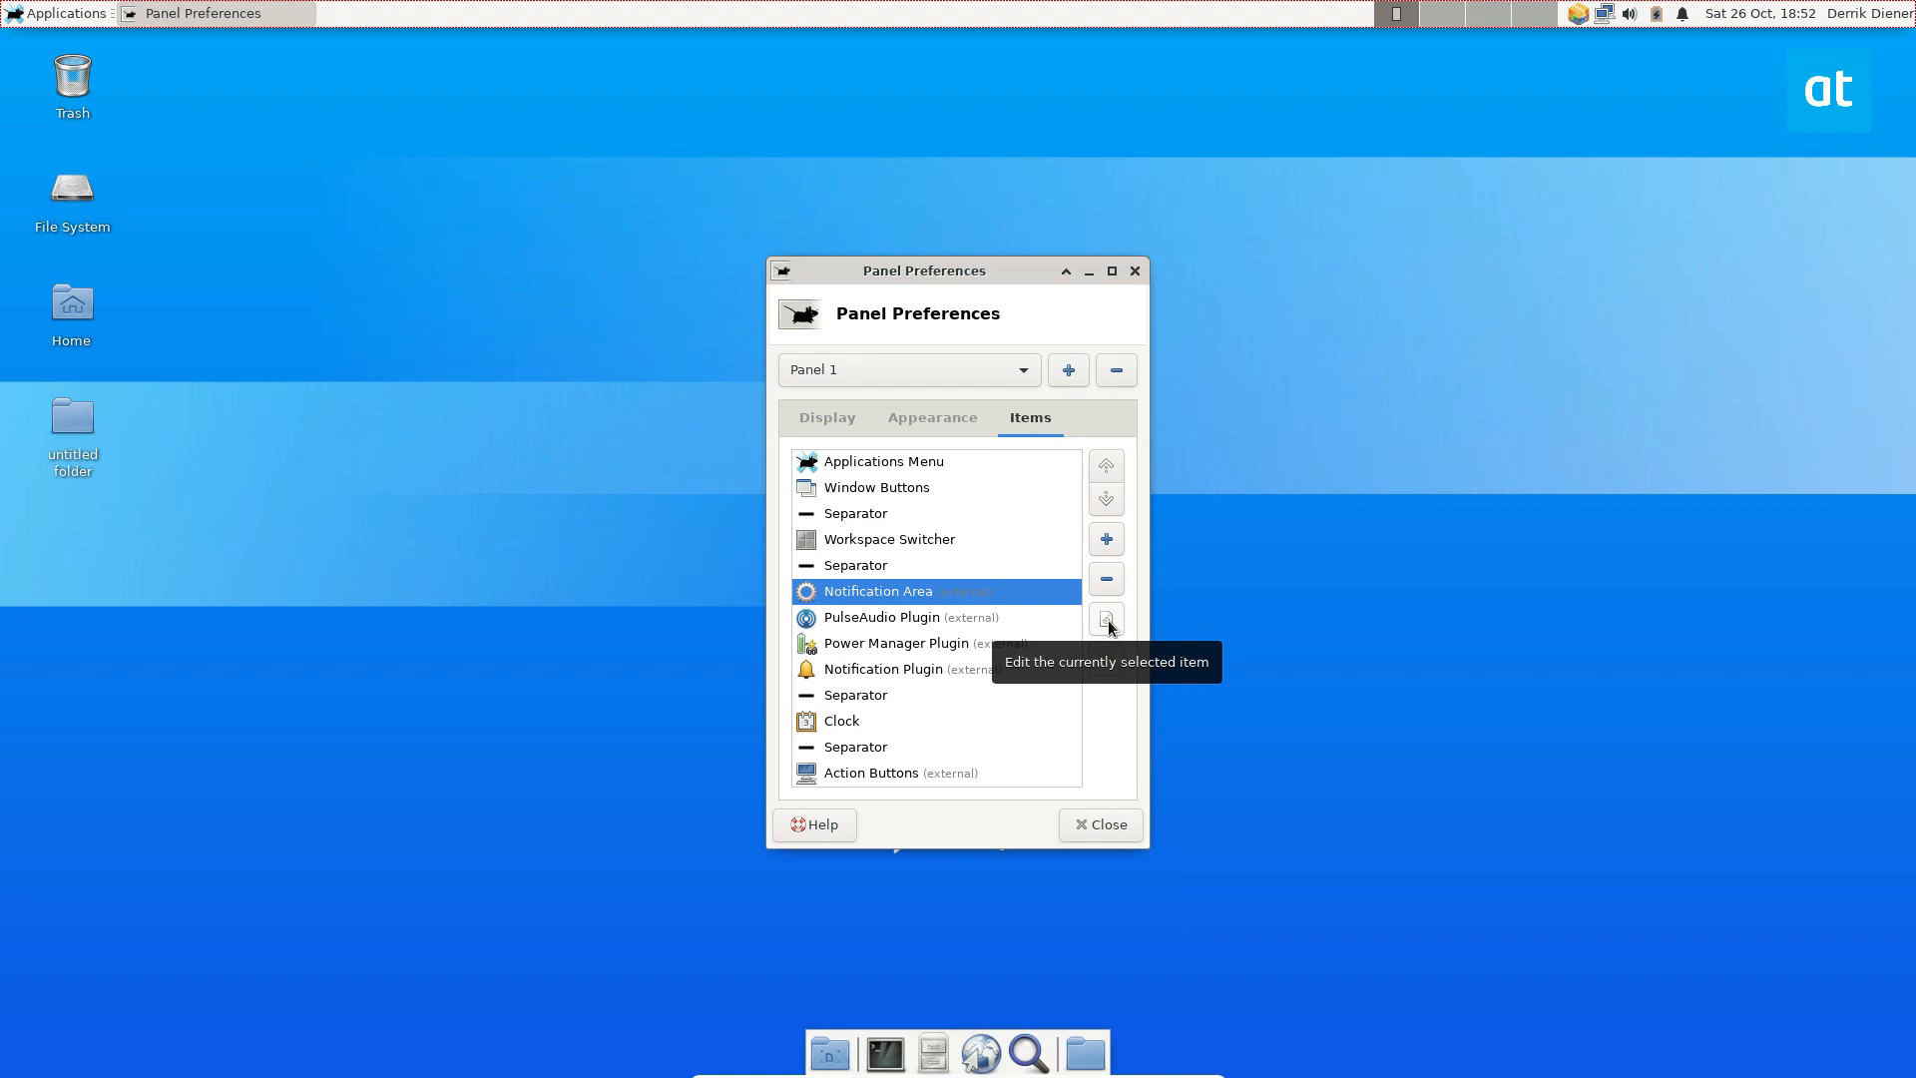
left_click(1103, 619)
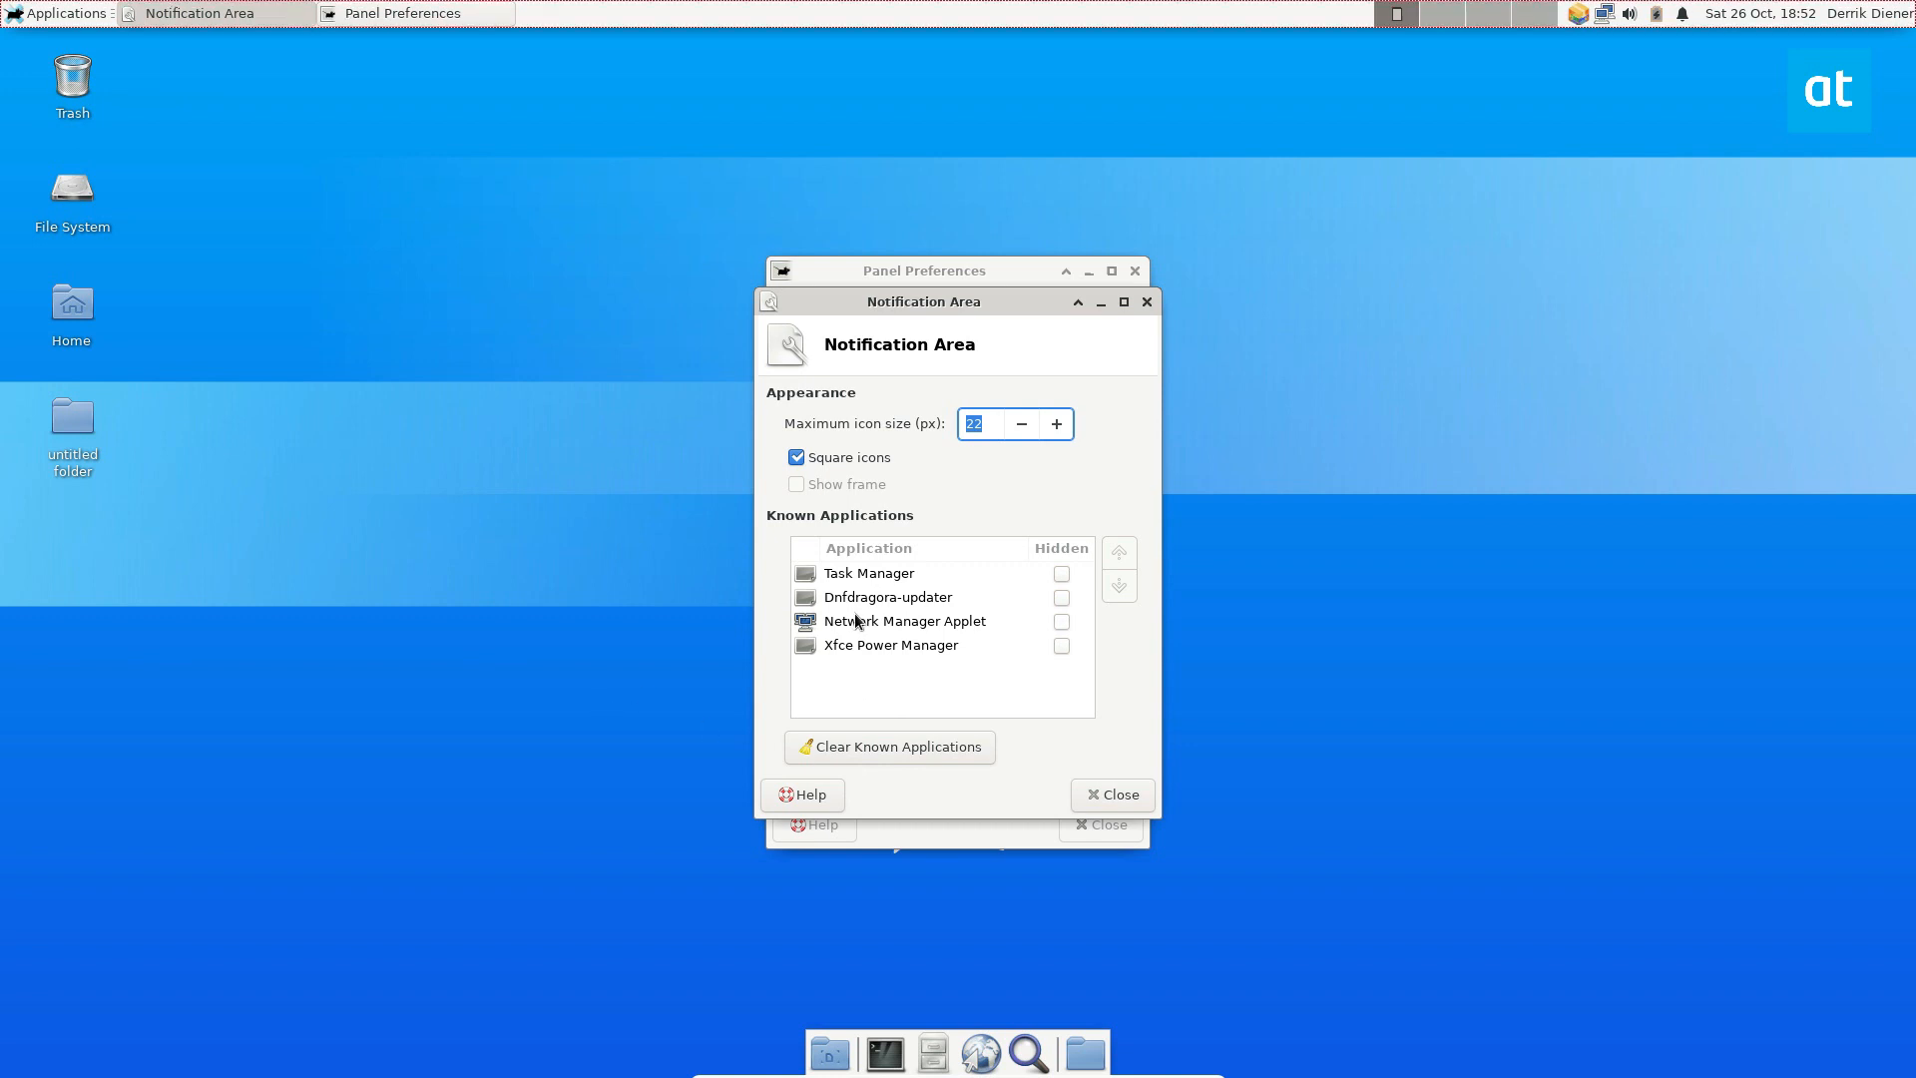
mouse_move(884, 613)
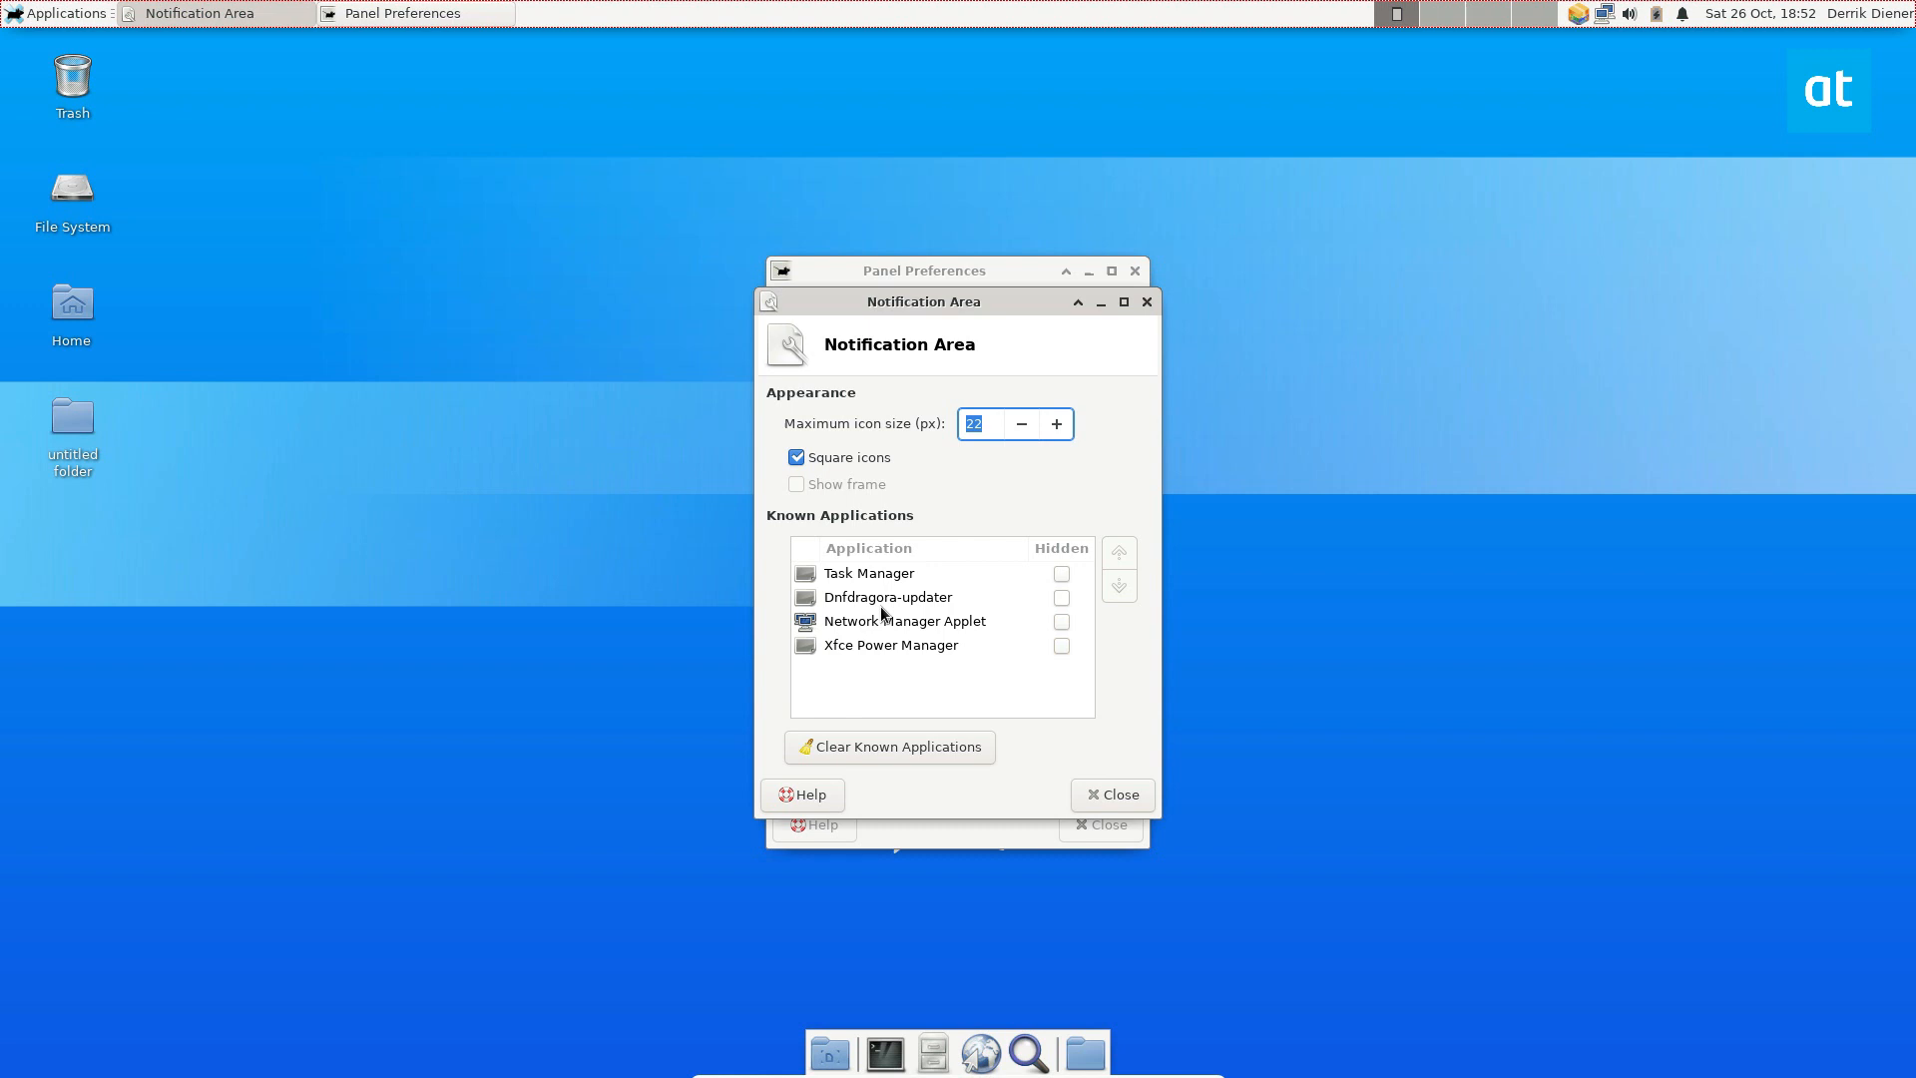
mouse_move(1030, 625)
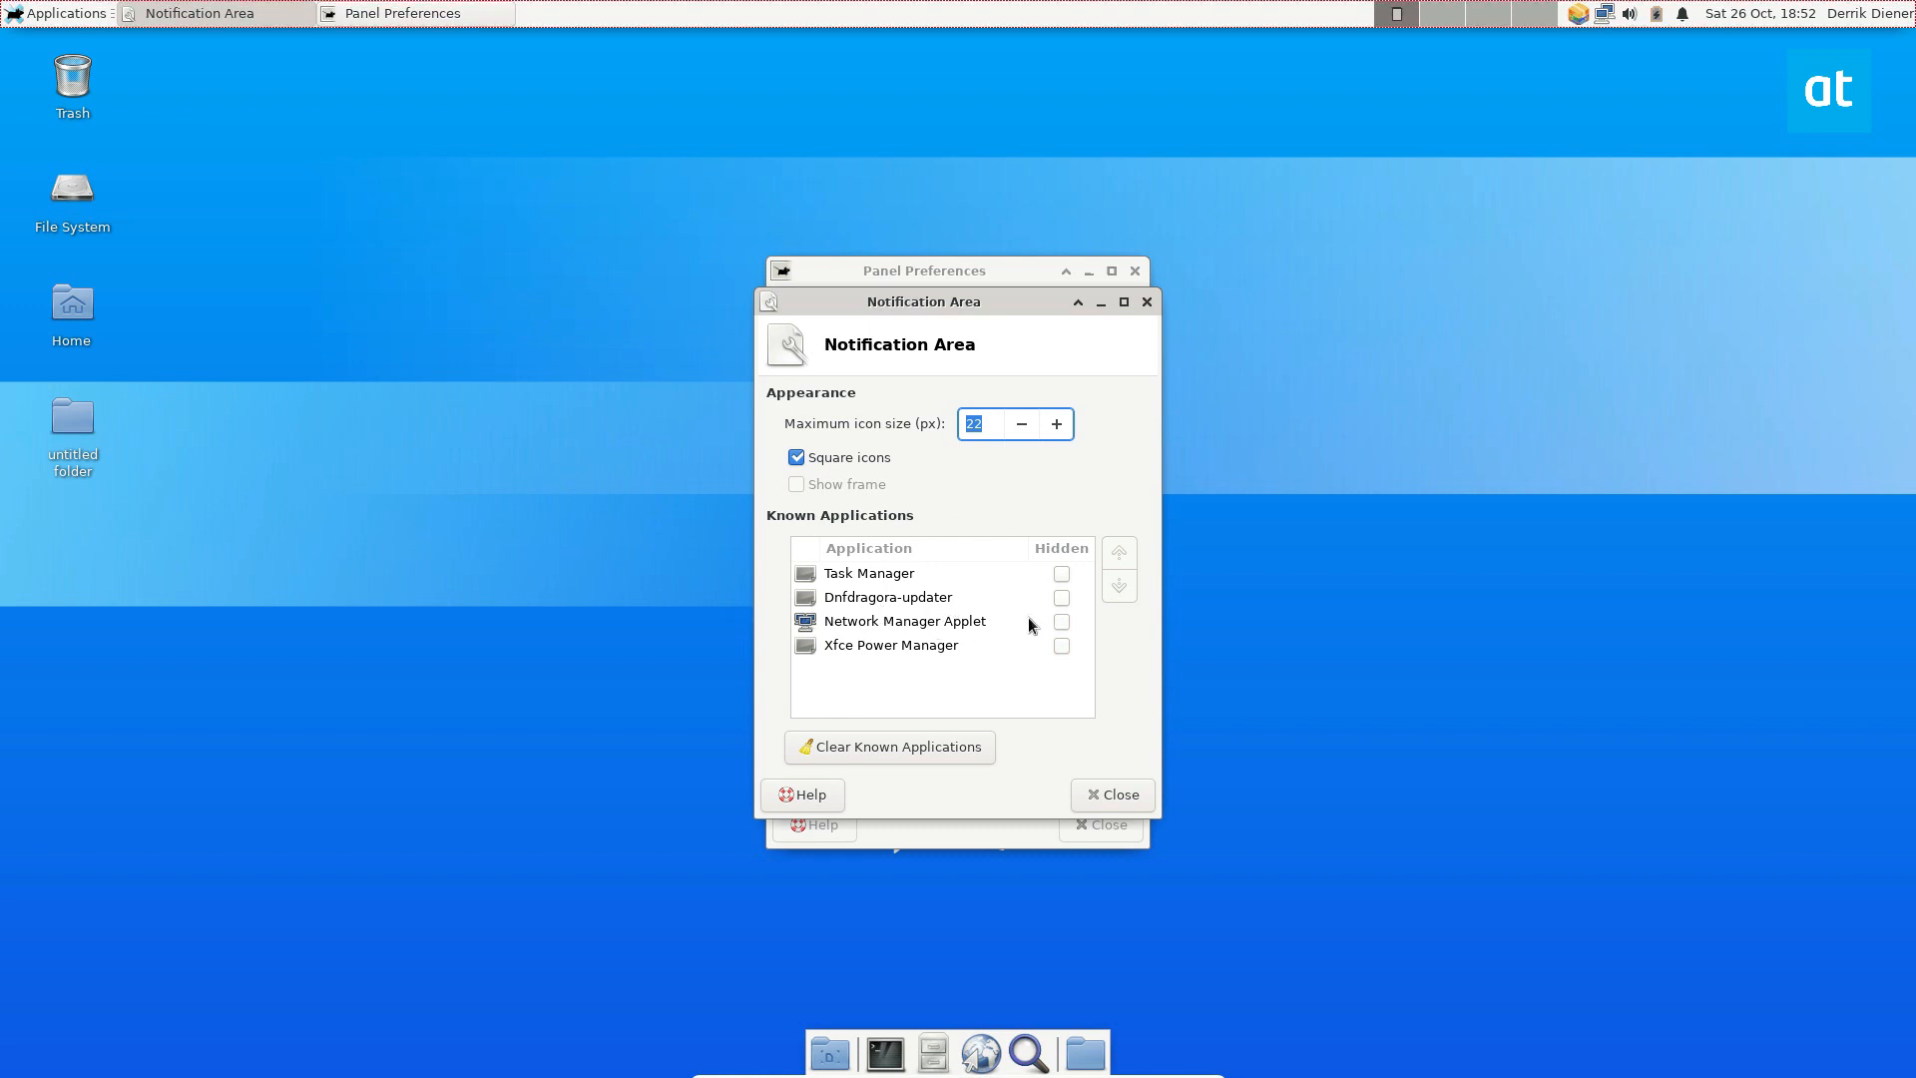
mouse_move(904, 655)
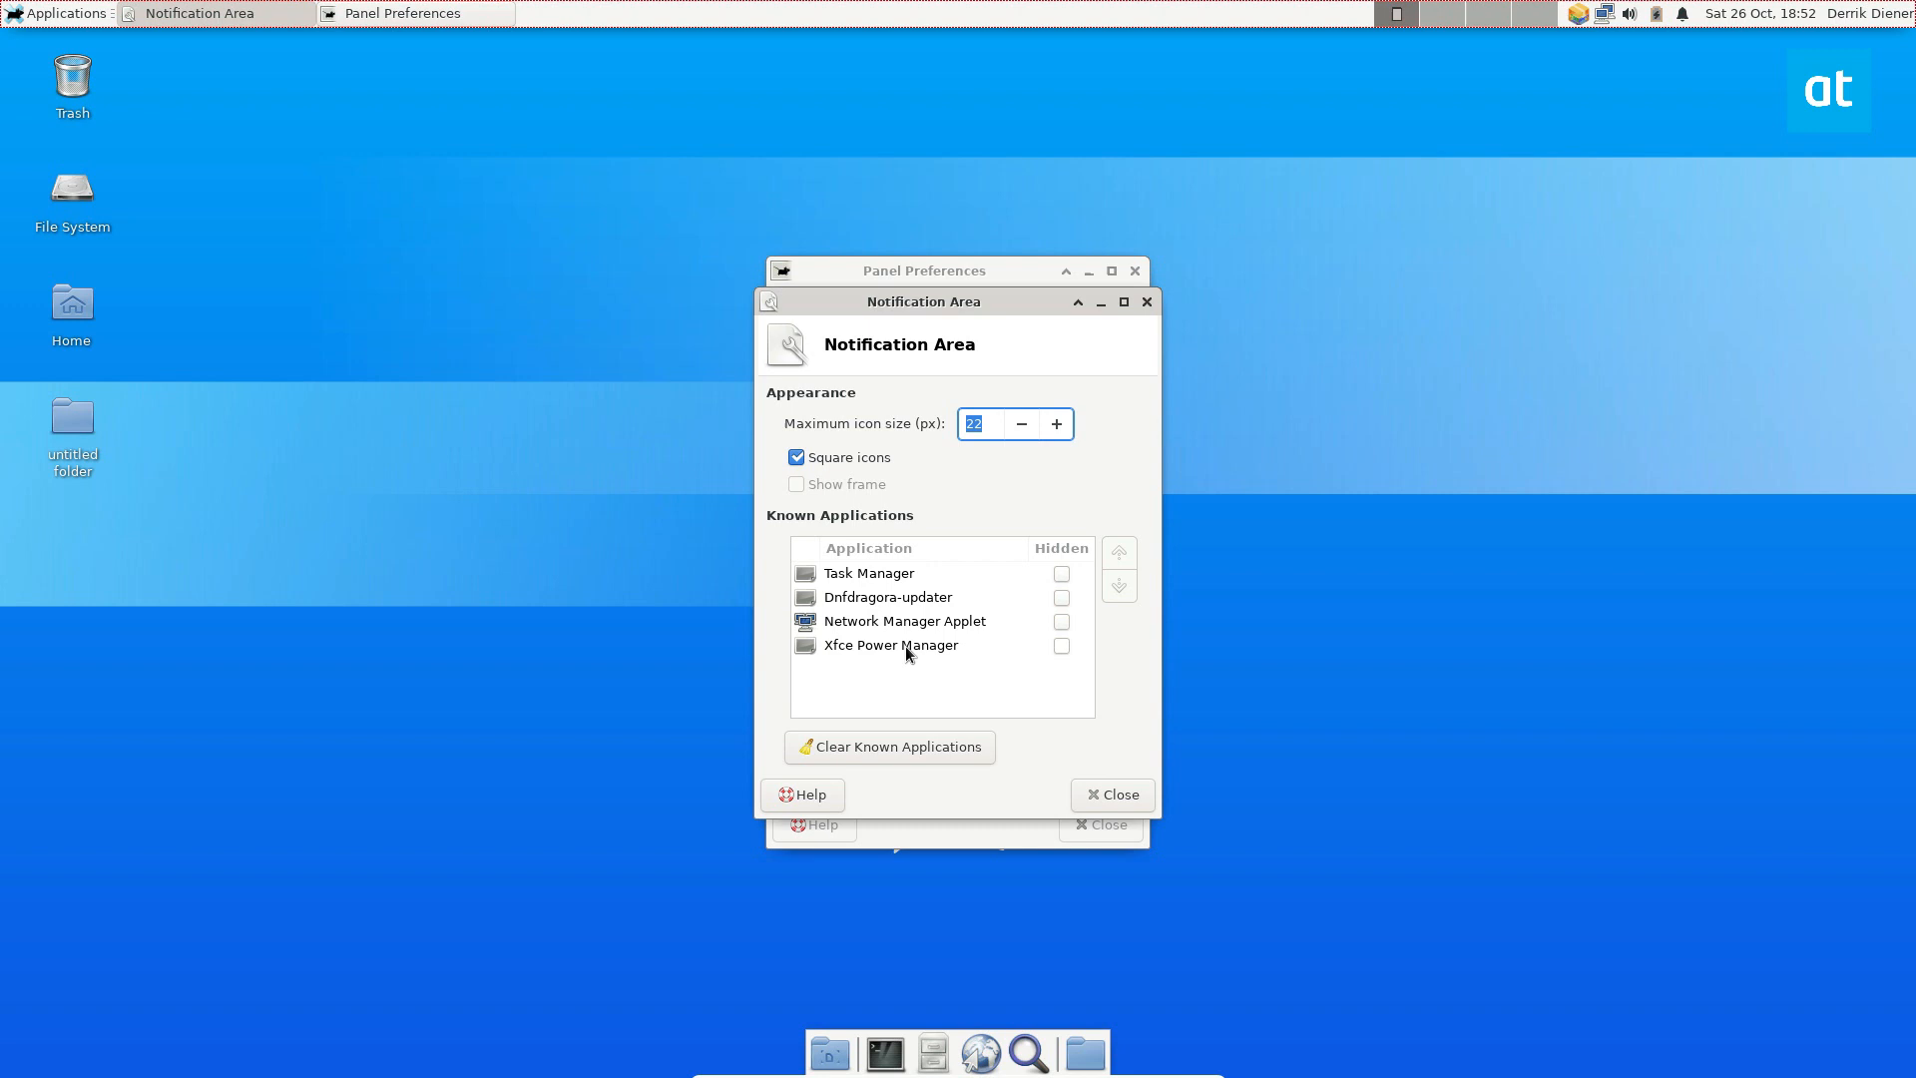
mouse_move(872, 597)
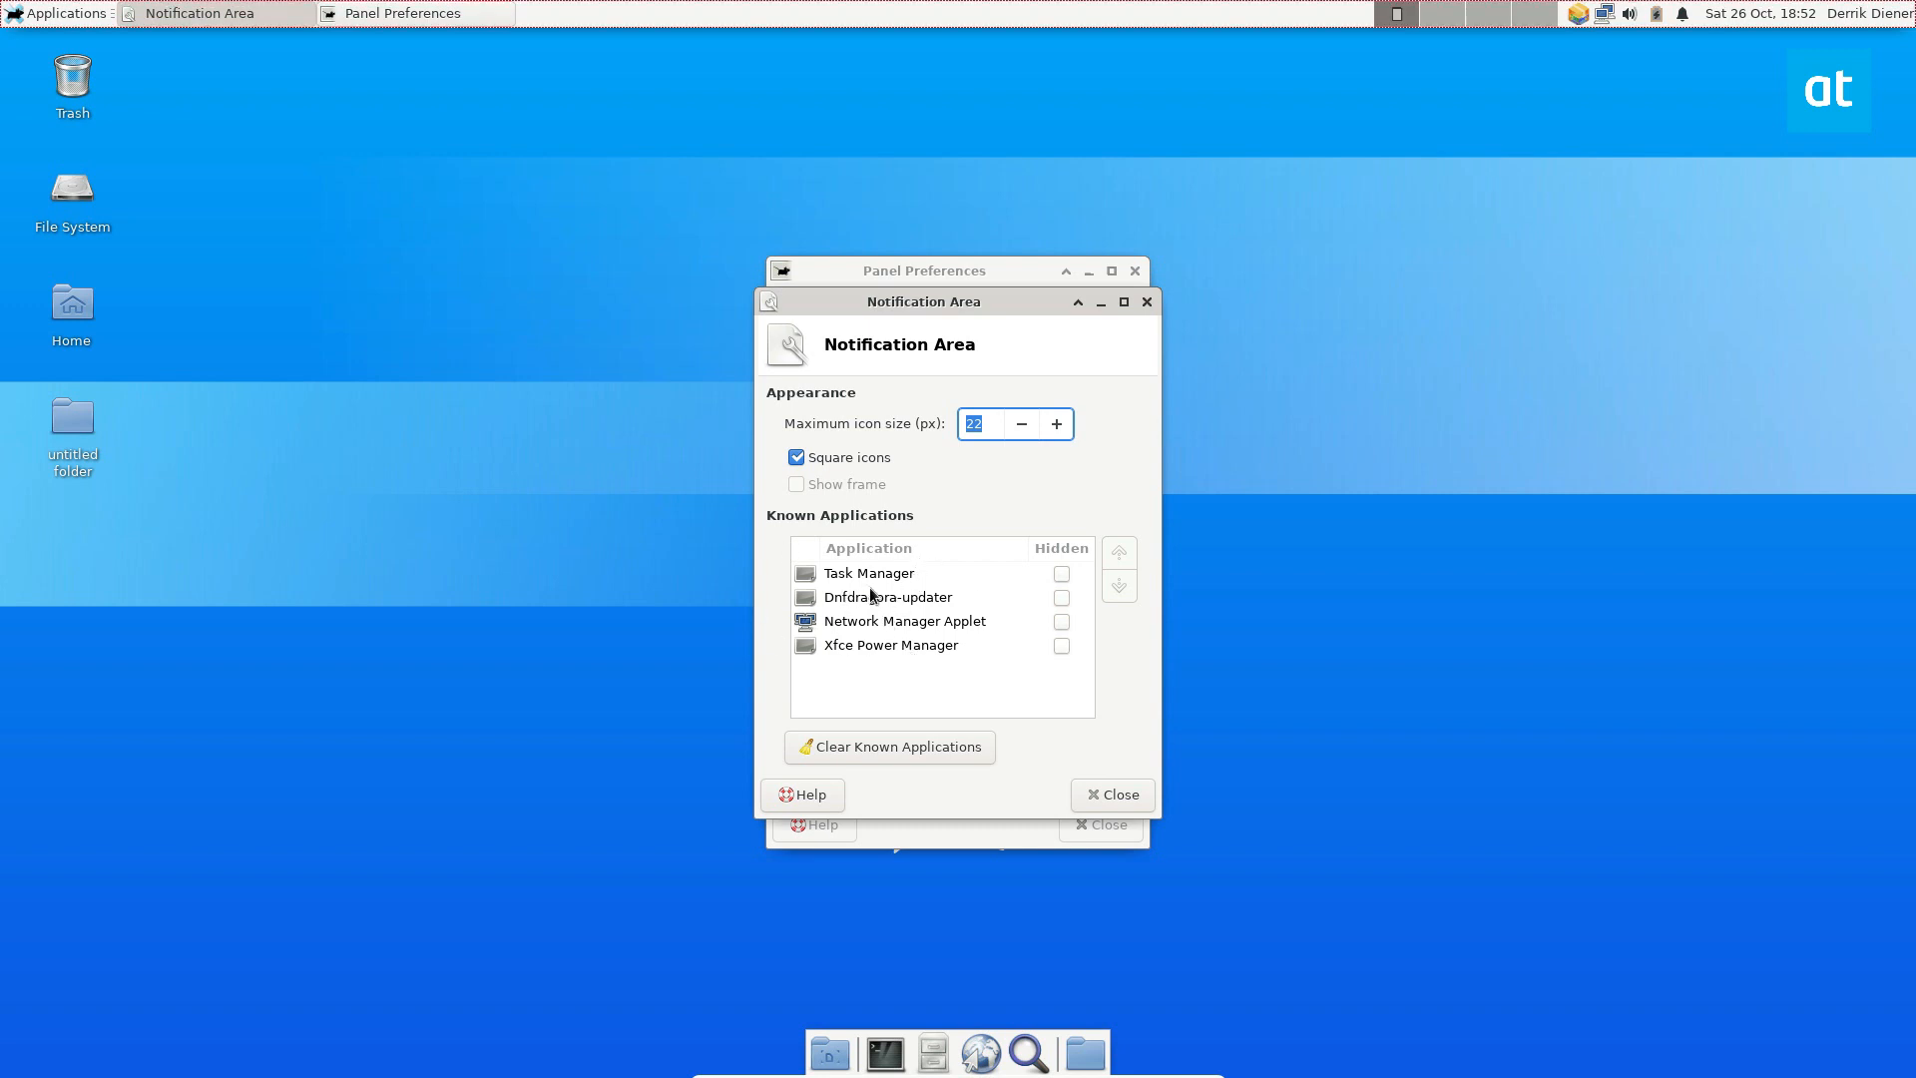
mouse_move(1059, 553)
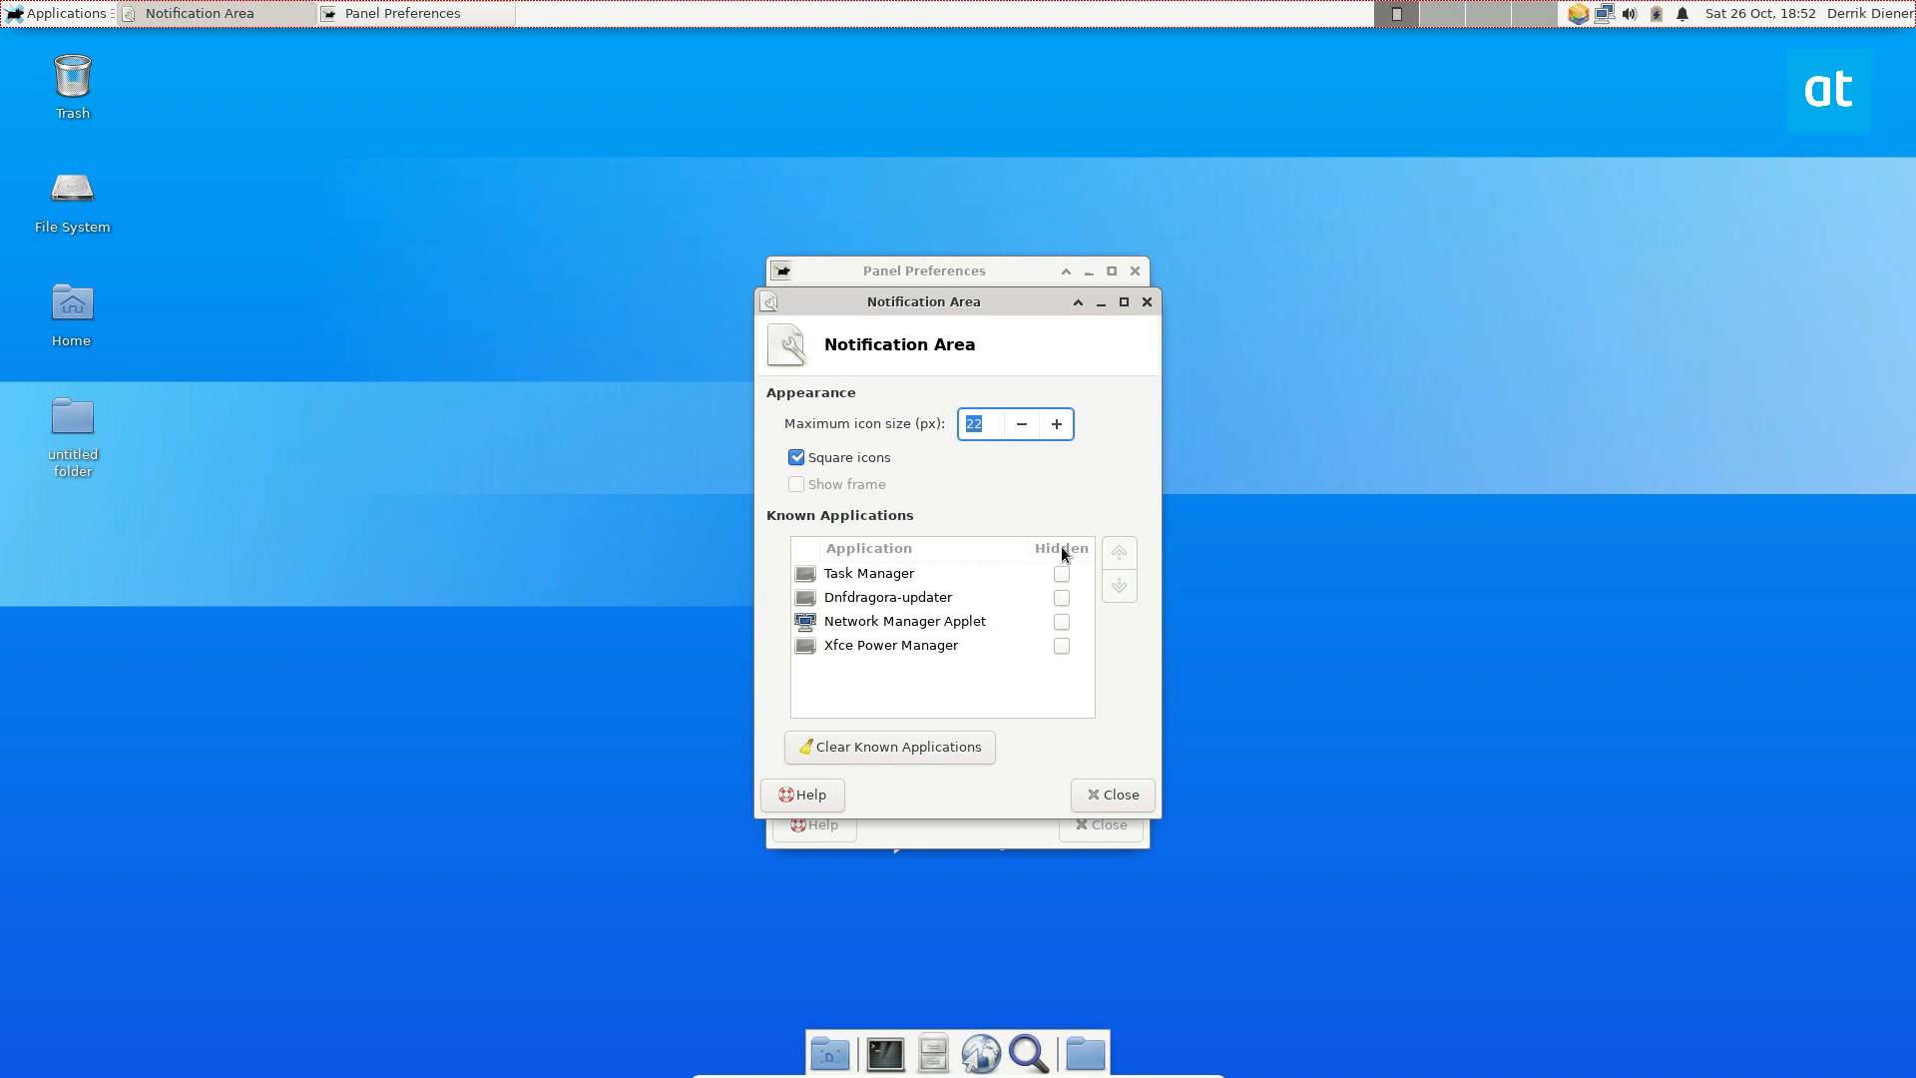
Mark known tray applications as Hidden so the tray collapses behind an arrow
left_click(1060, 572)
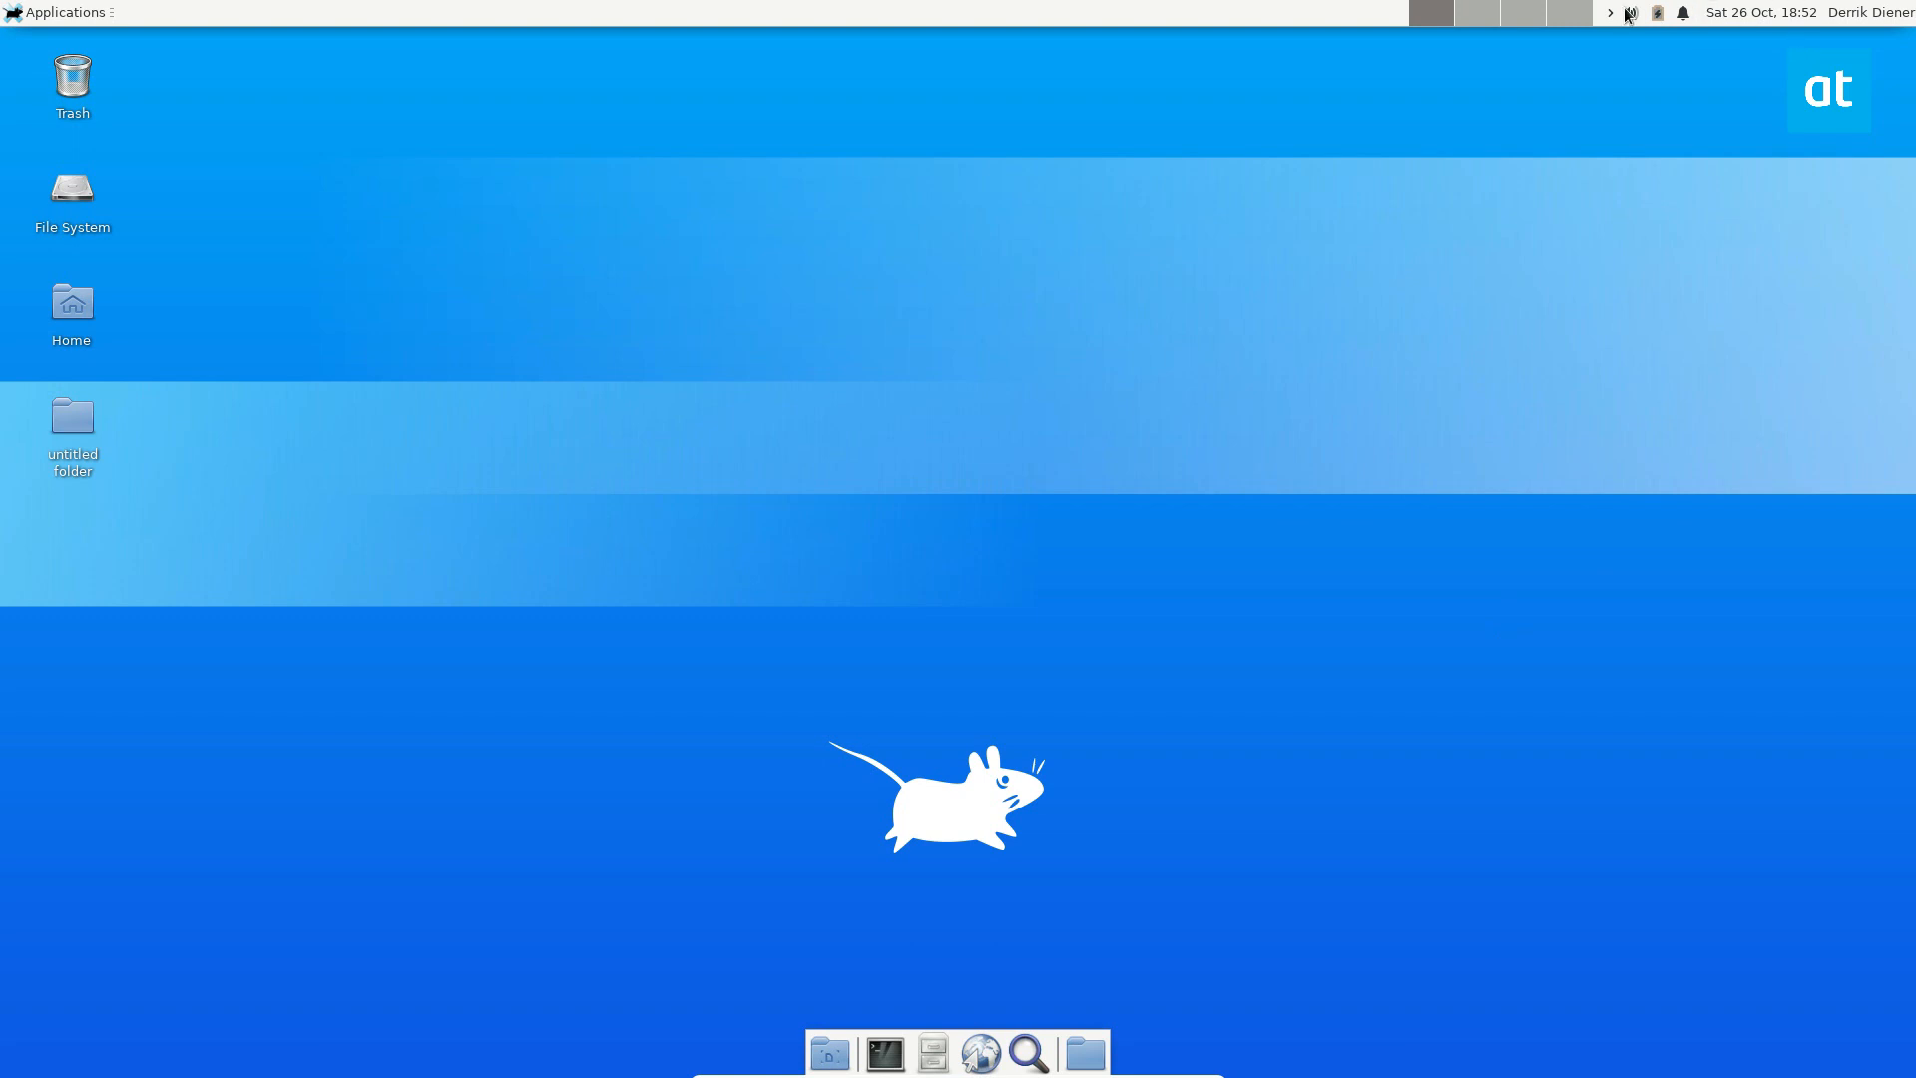
Reopen Notification Area properties, mark Task Manager Hidden, and reposition the dialog
right_click(1629, 12)
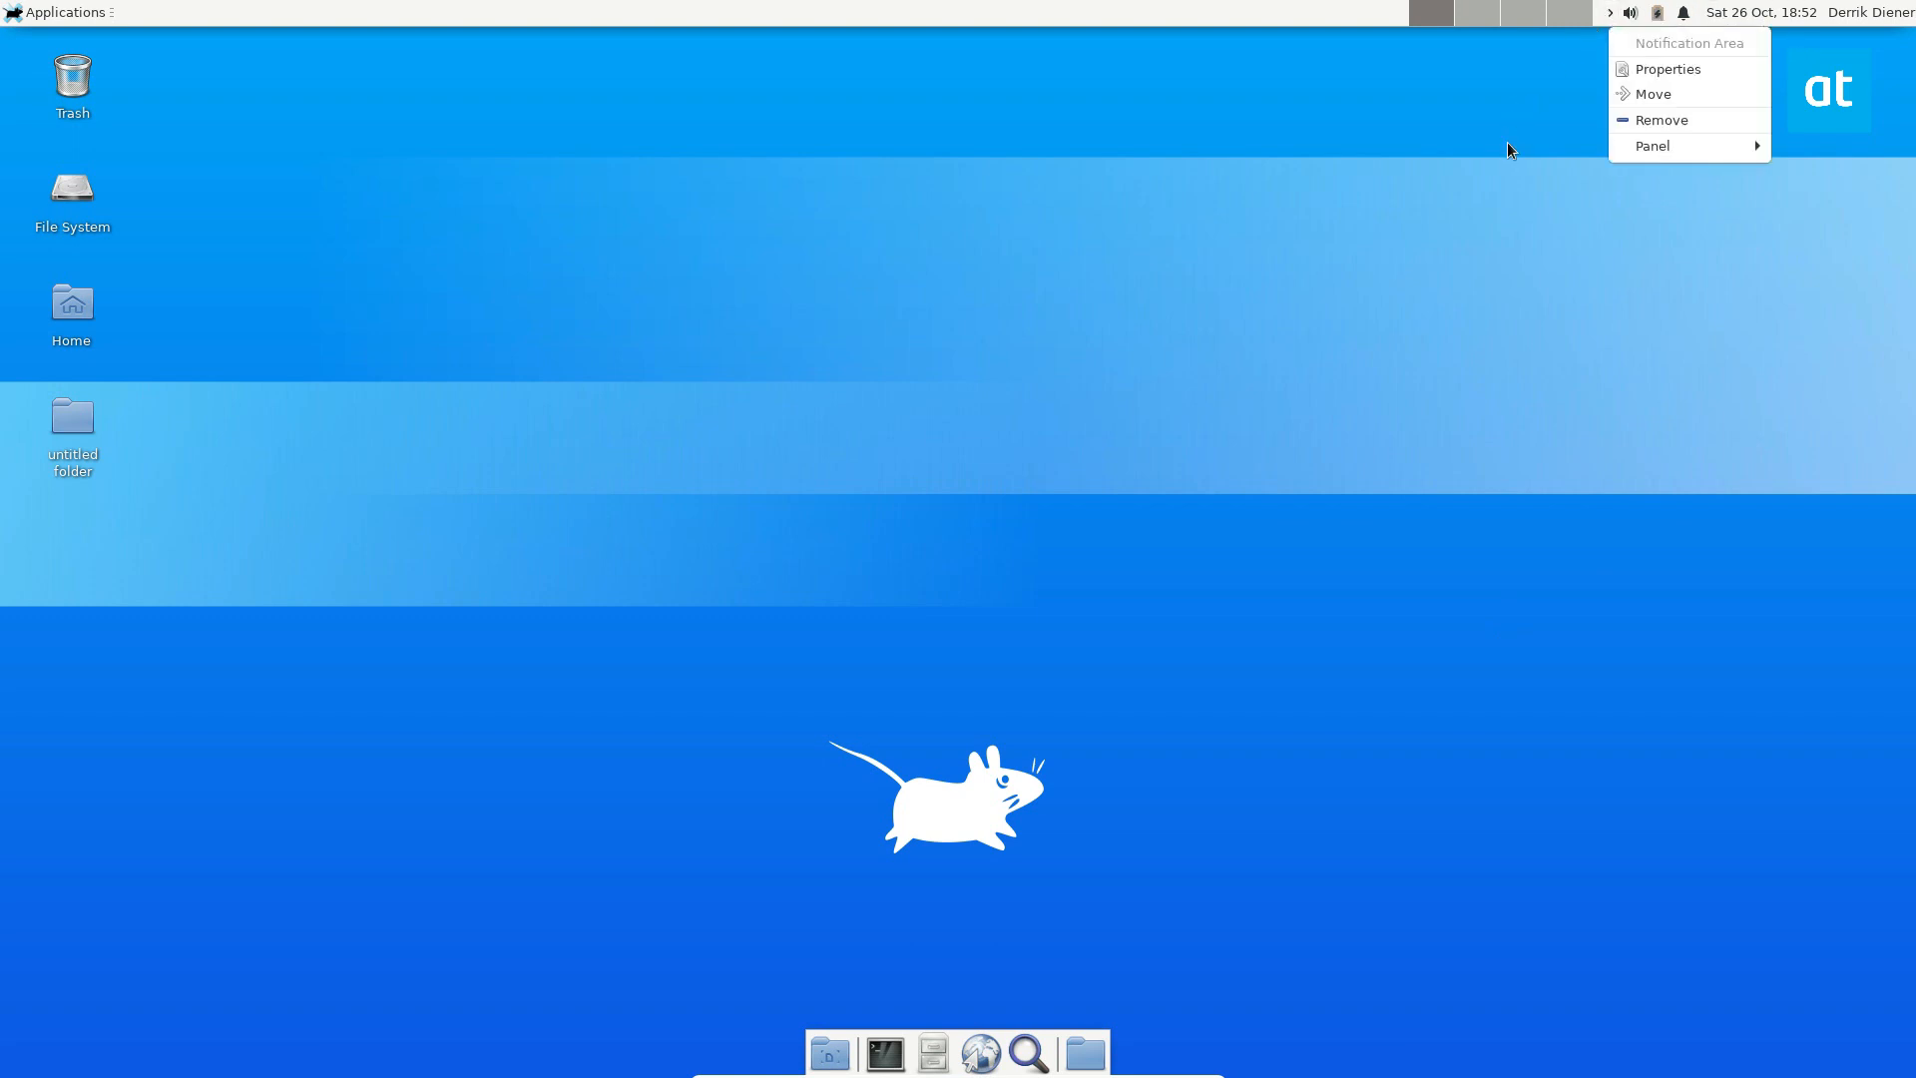
left_click(1667, 68)
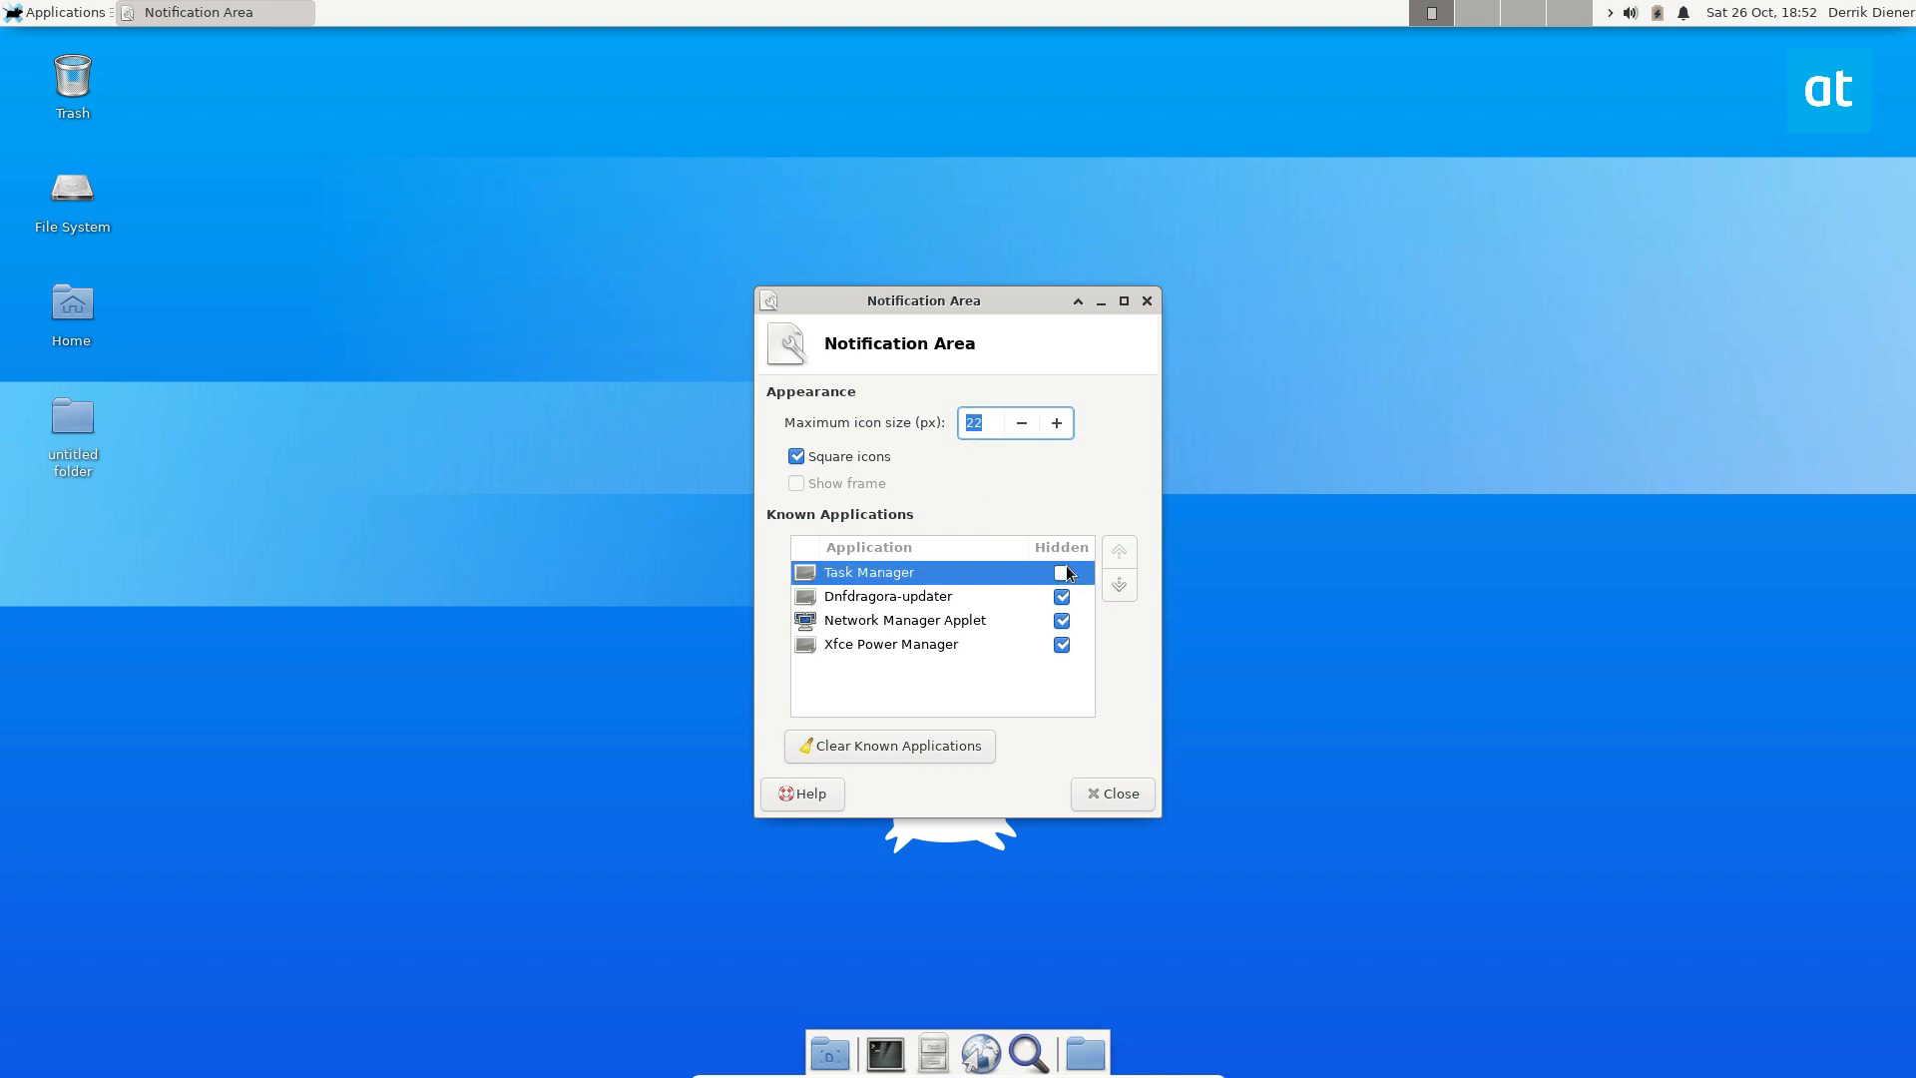
left_click(1060, 619)
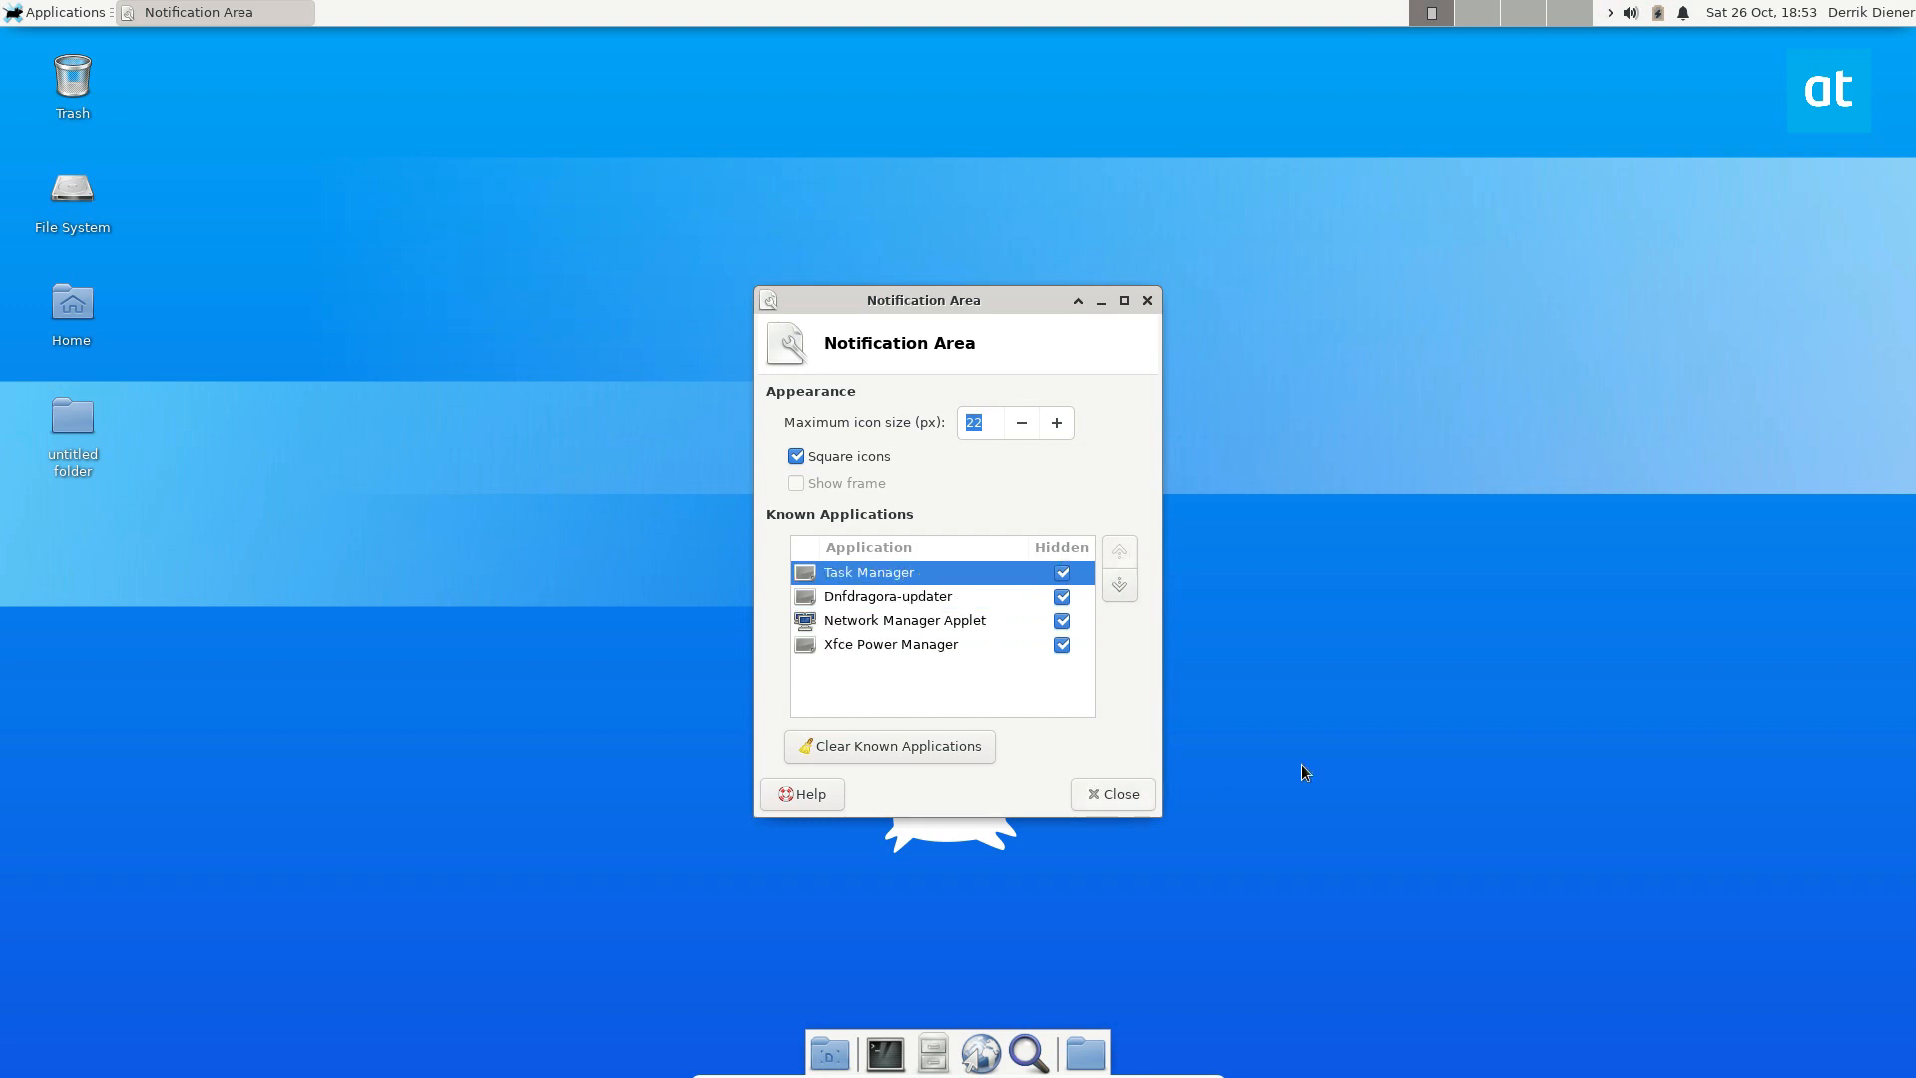
mouse_move(1346, 770)
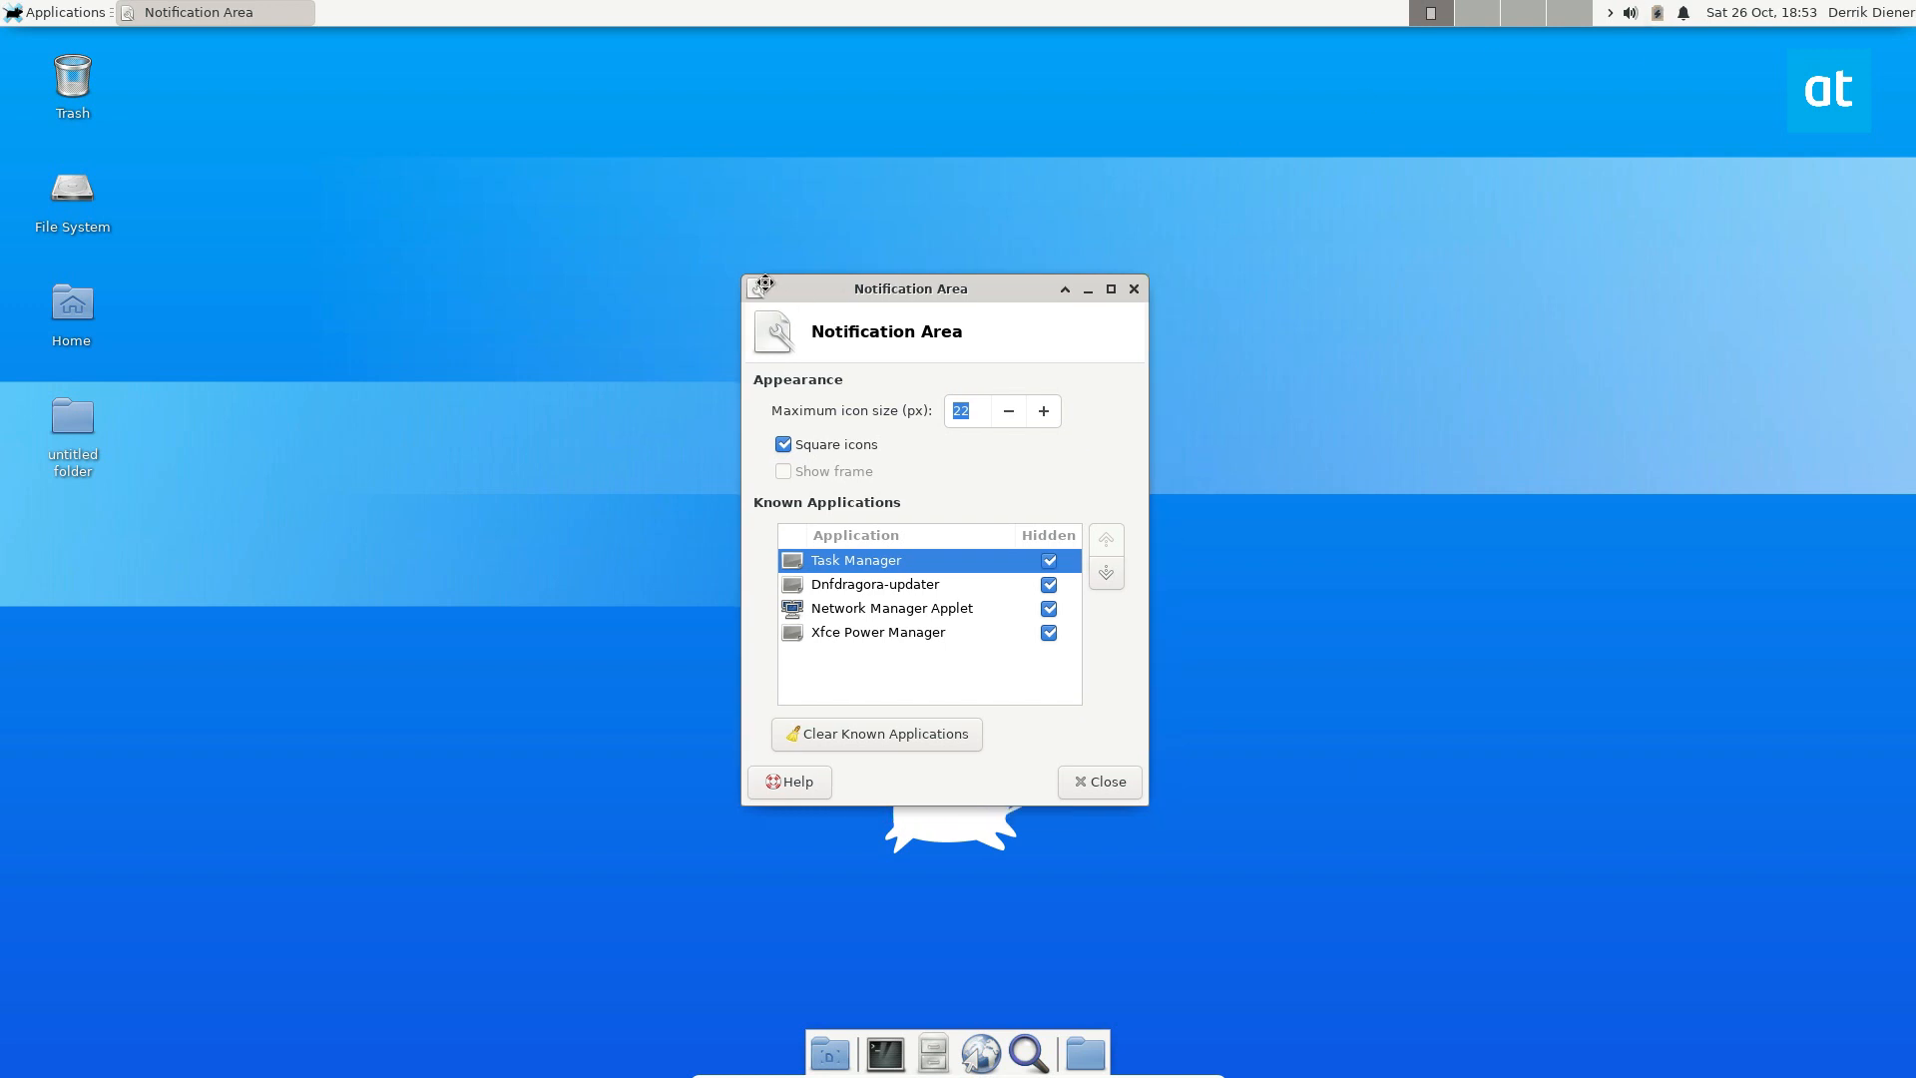
left_click_drag(910, 288, 852, 254)
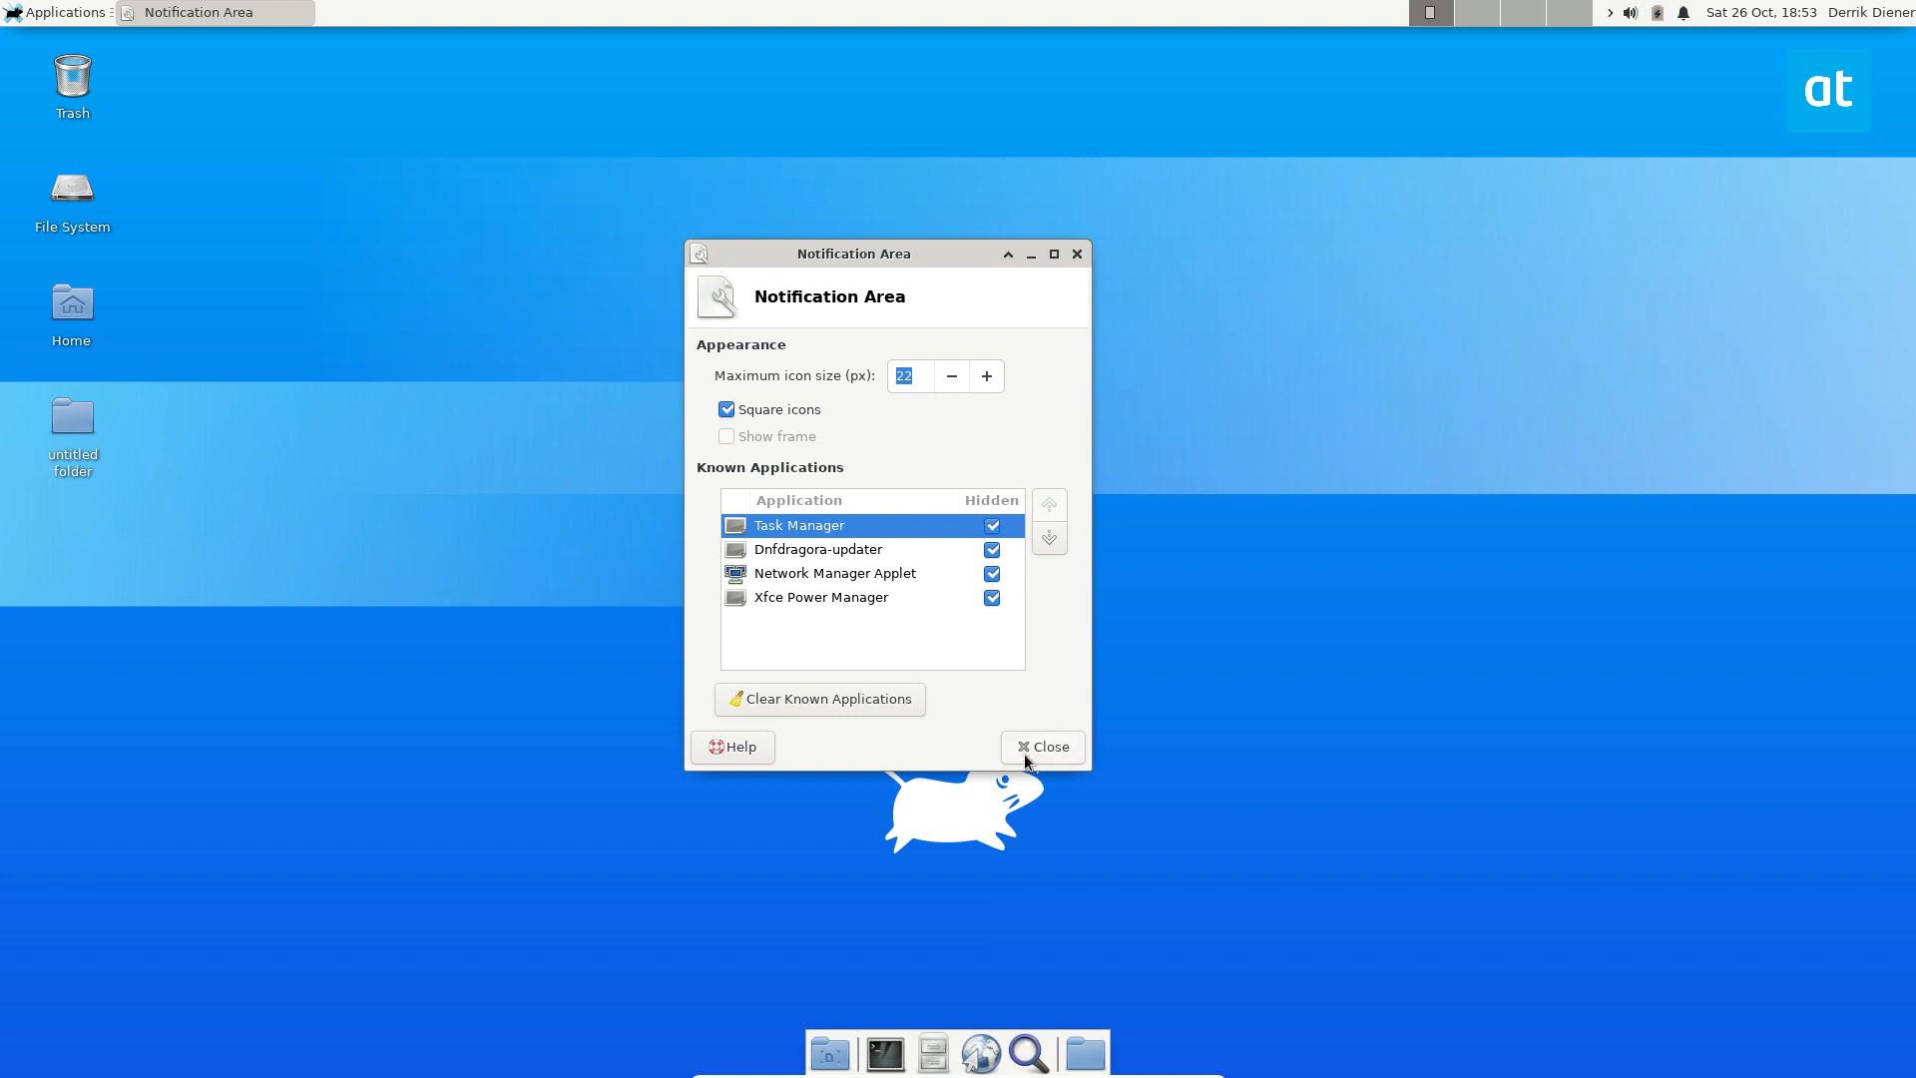
mouse_move(1024, 788)
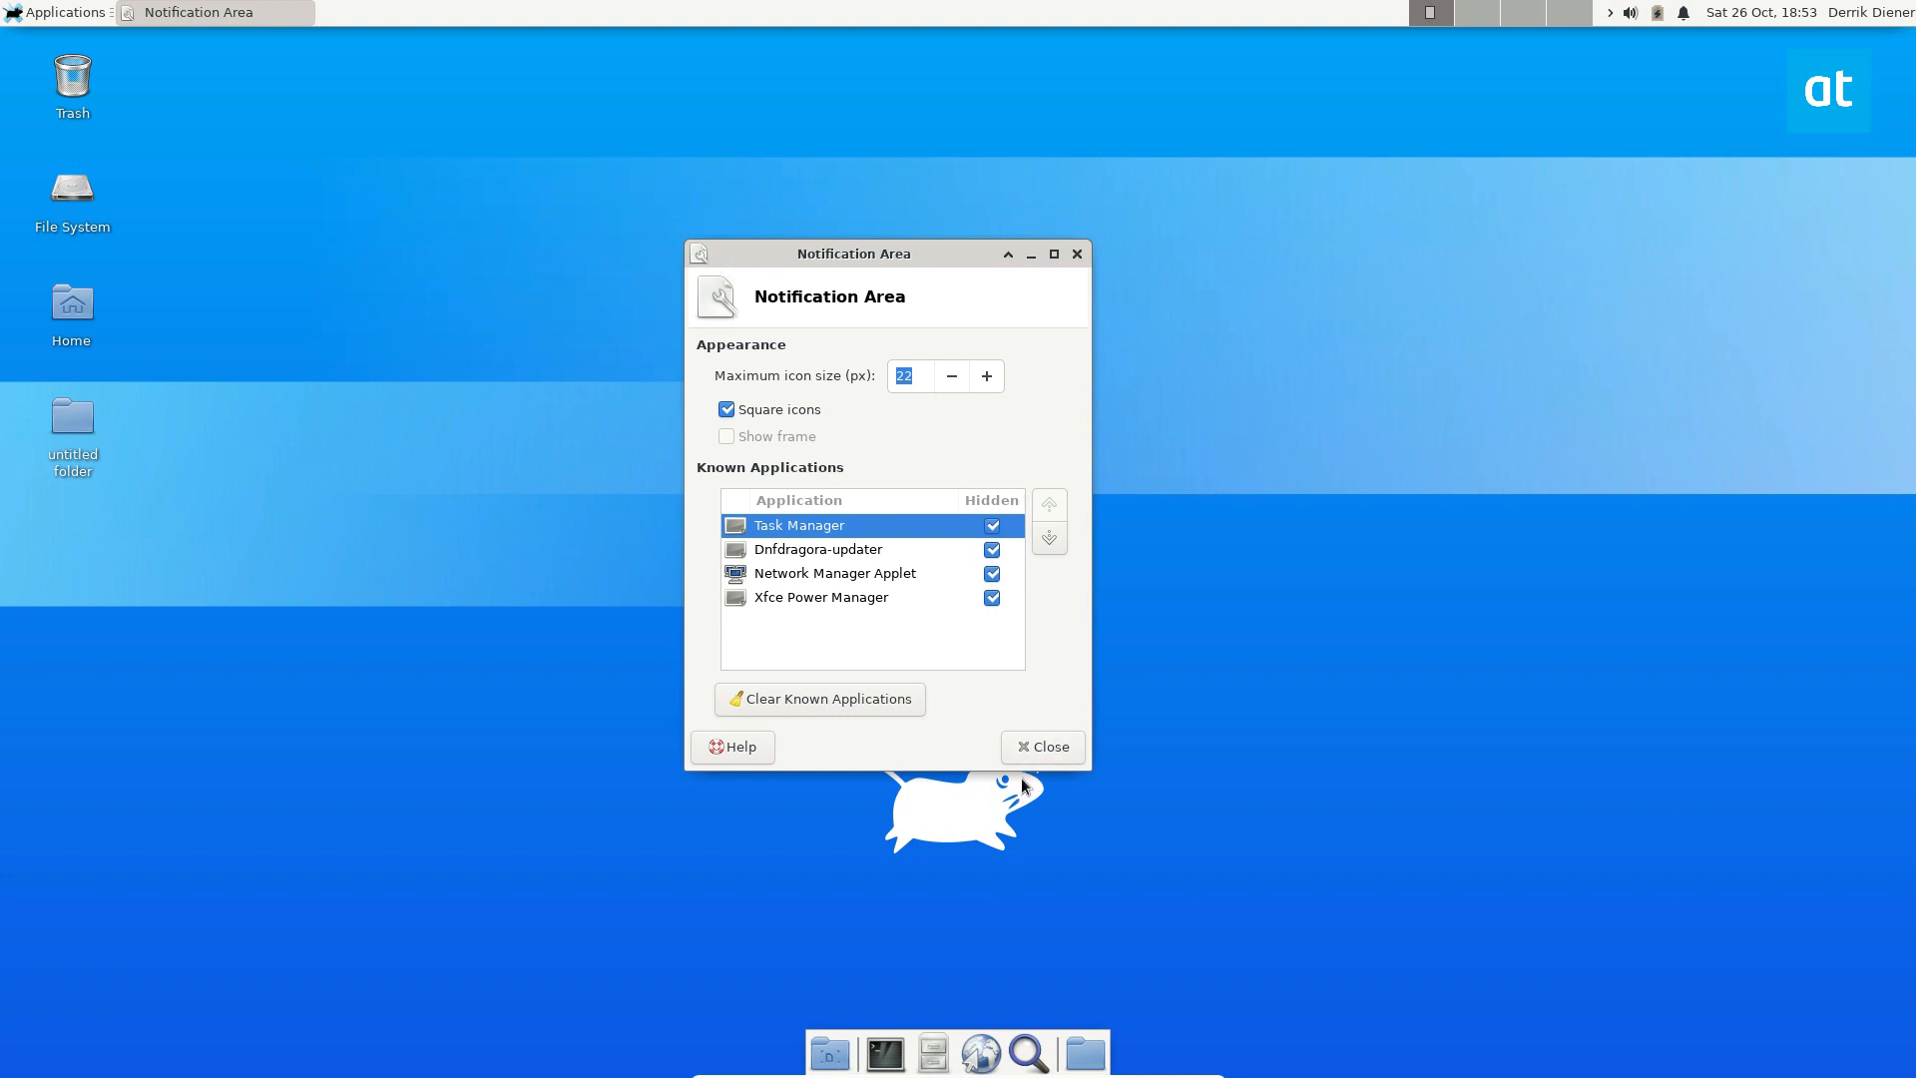